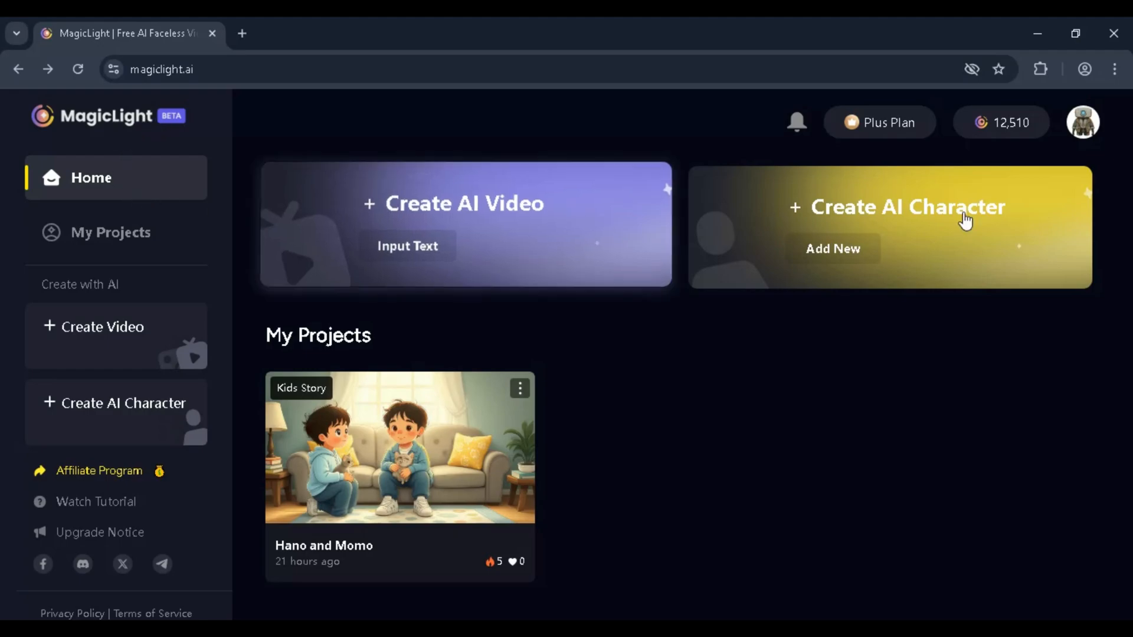
# - Peek at the account menu, then start a new AI video from Input Text
pyautogui.click(1082, 122)
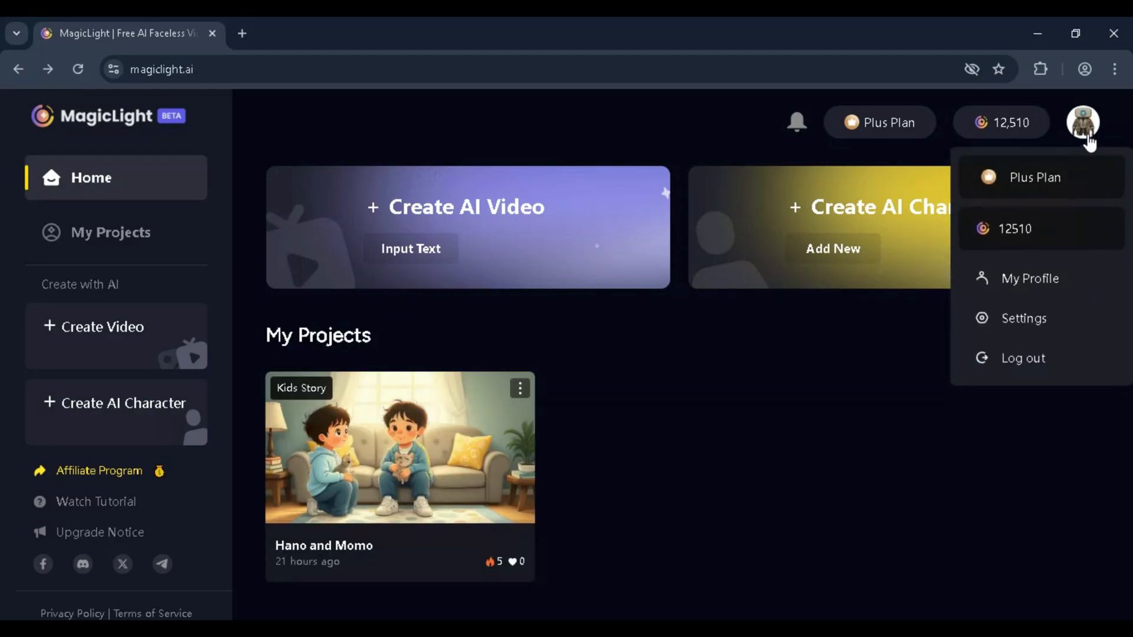
pyautogui.click(466, 167)
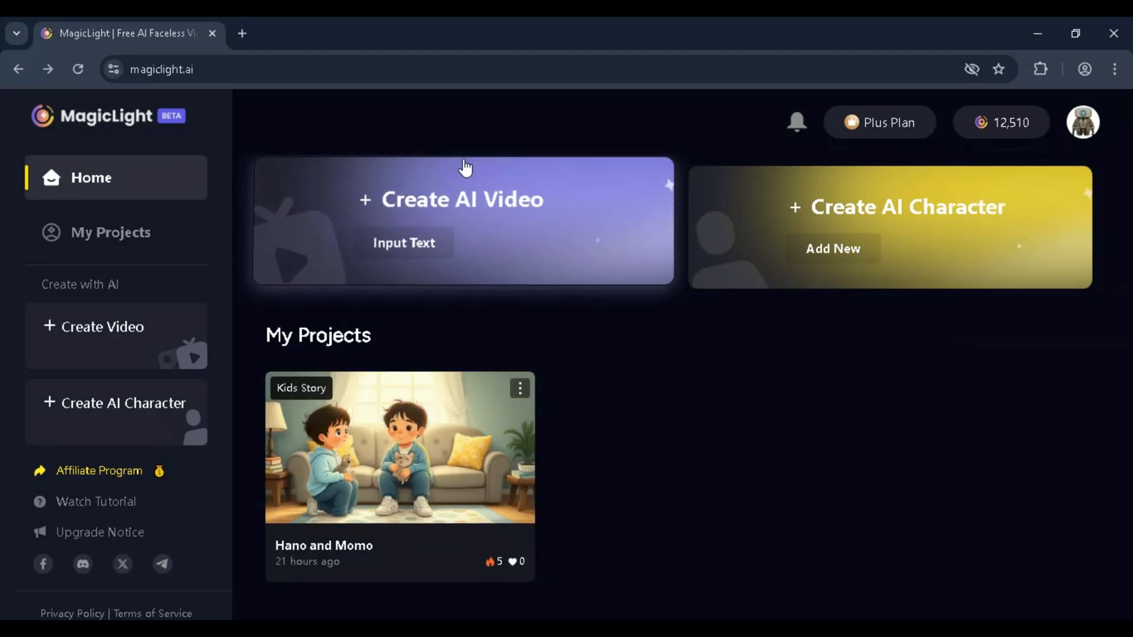
pyautogui.moveTo(852, 181)
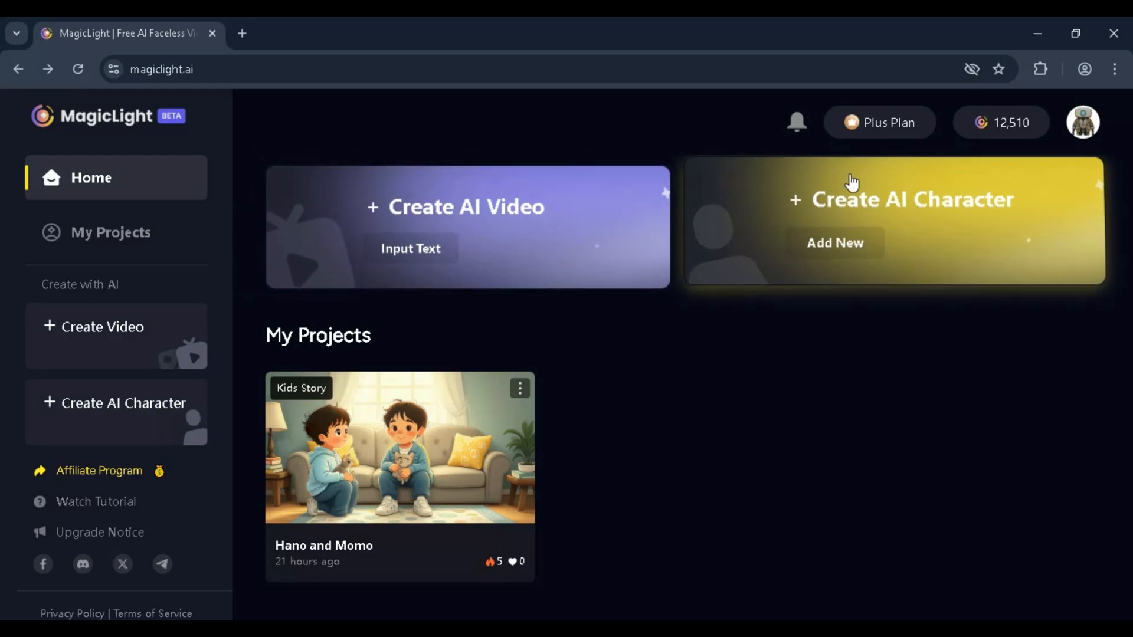
pyautogui.moveTo(477, 330)
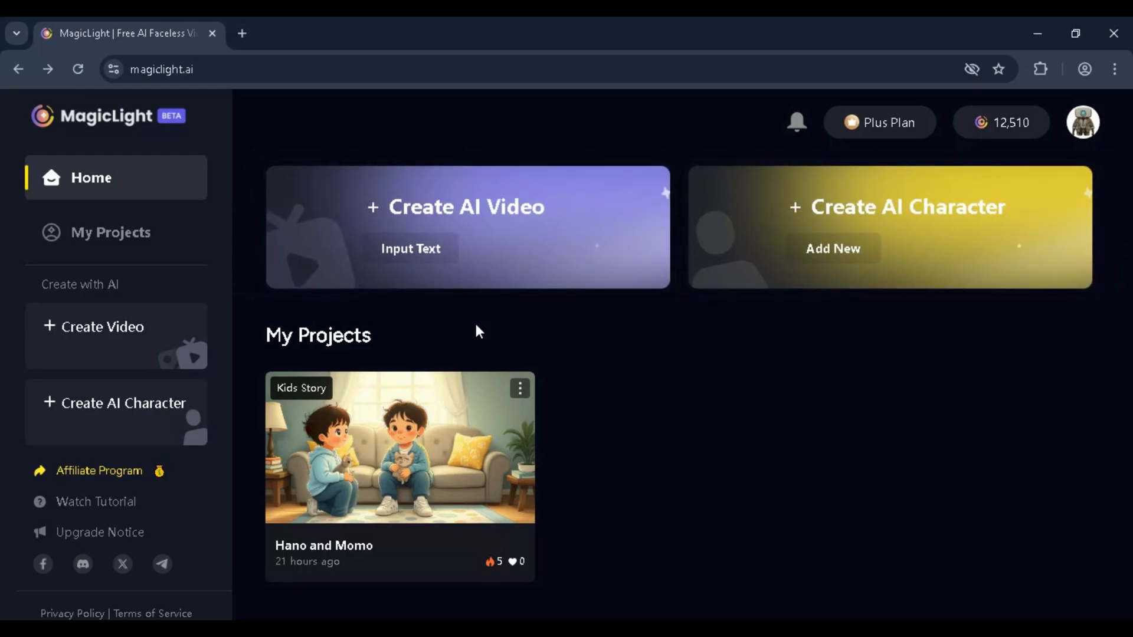
pyautogui.click(410, 247)
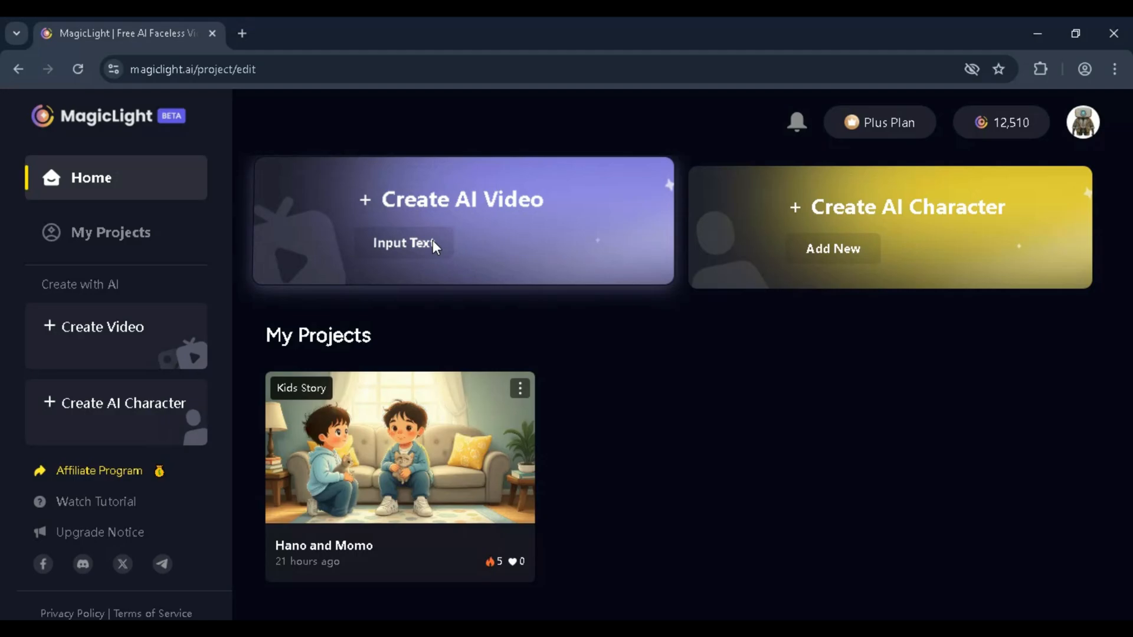
# - Choose the Portrait 9:16 aspect ratio and keep English as the video language
pyautogui.click(407, 242)
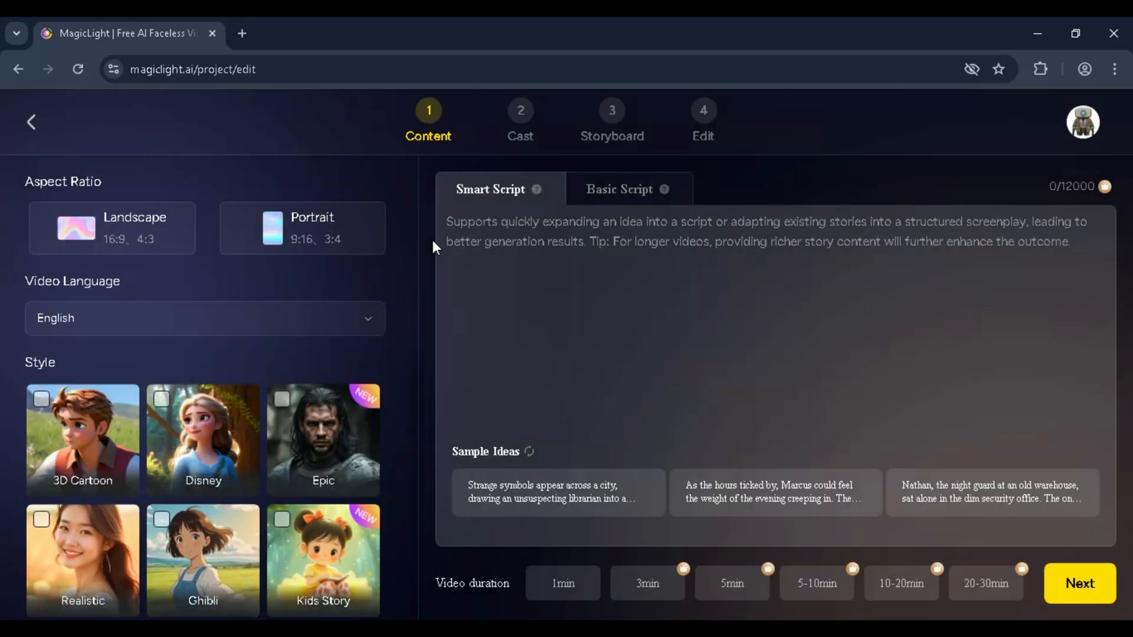
pyautogui.moveTo(144, 253)
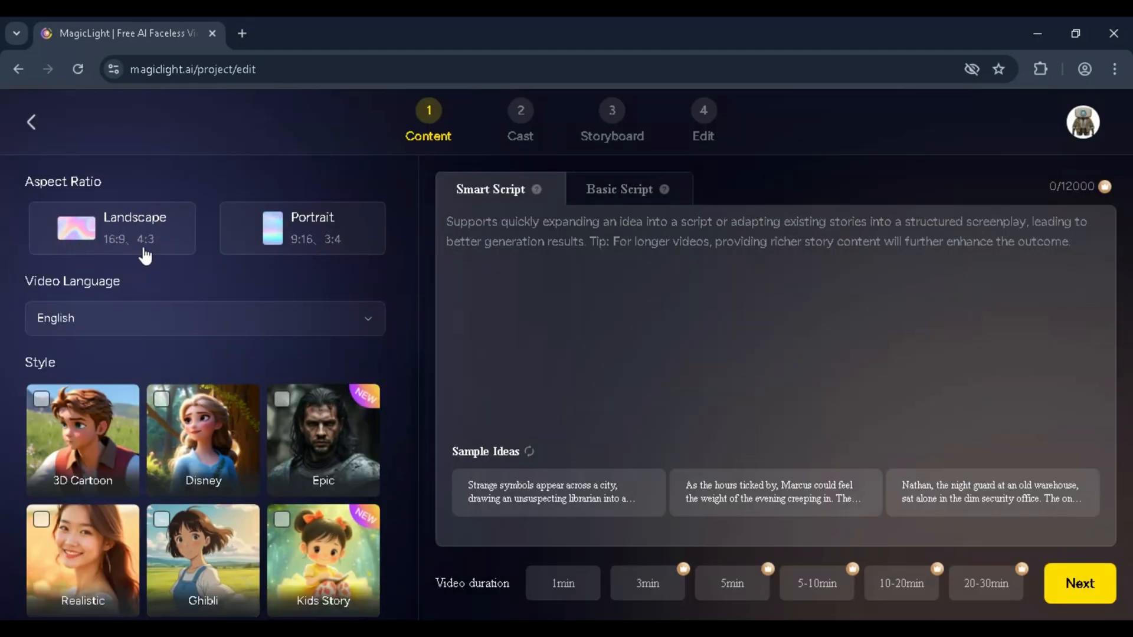
pyautogui.click(112, 228)
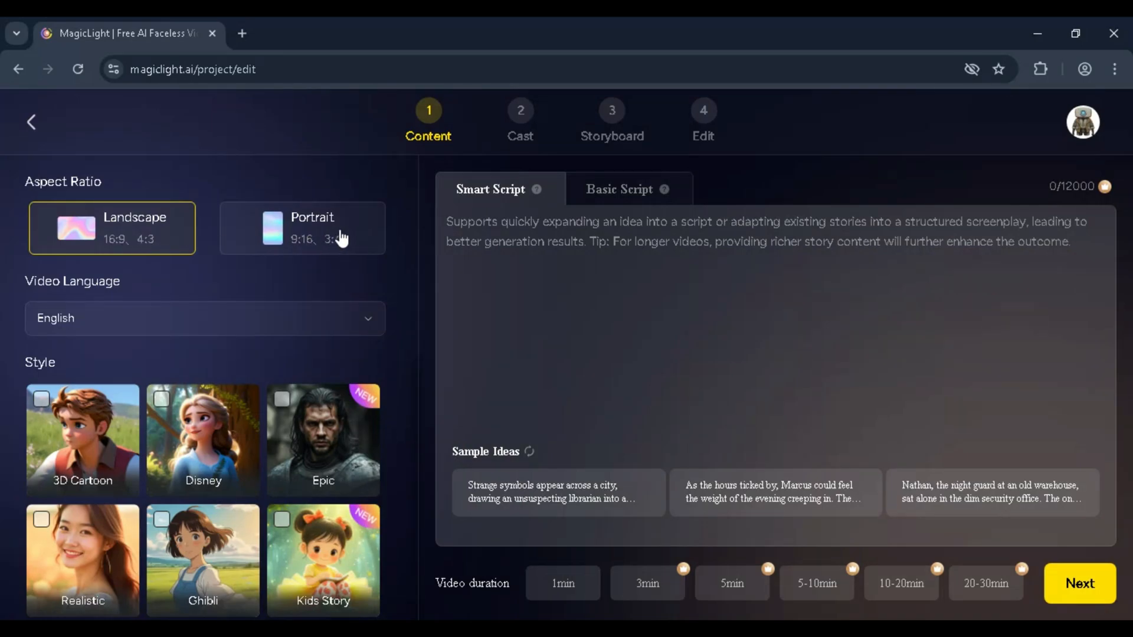
pyautogui.click(302, 228)
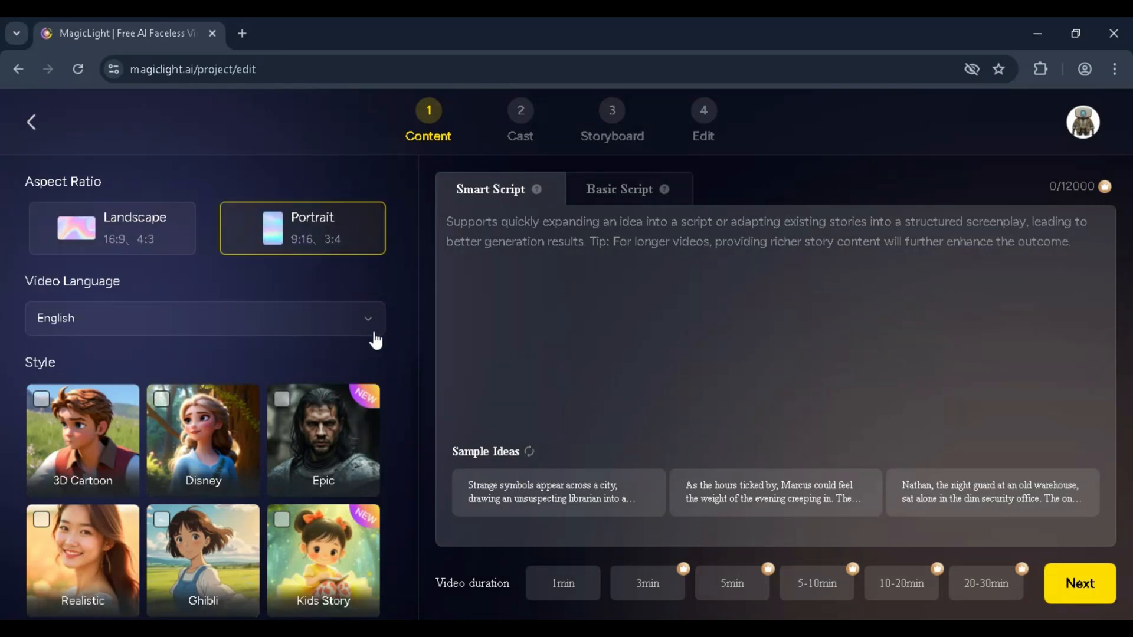
pyautogui.click(204, 318)
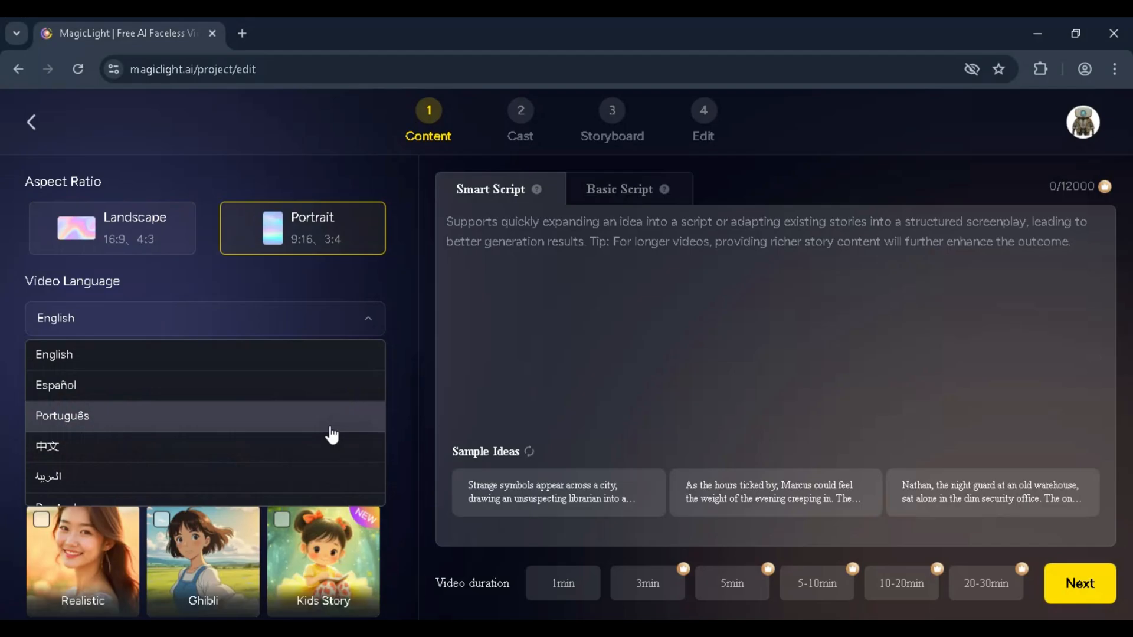
pyautogui.moveTo(307, 354)
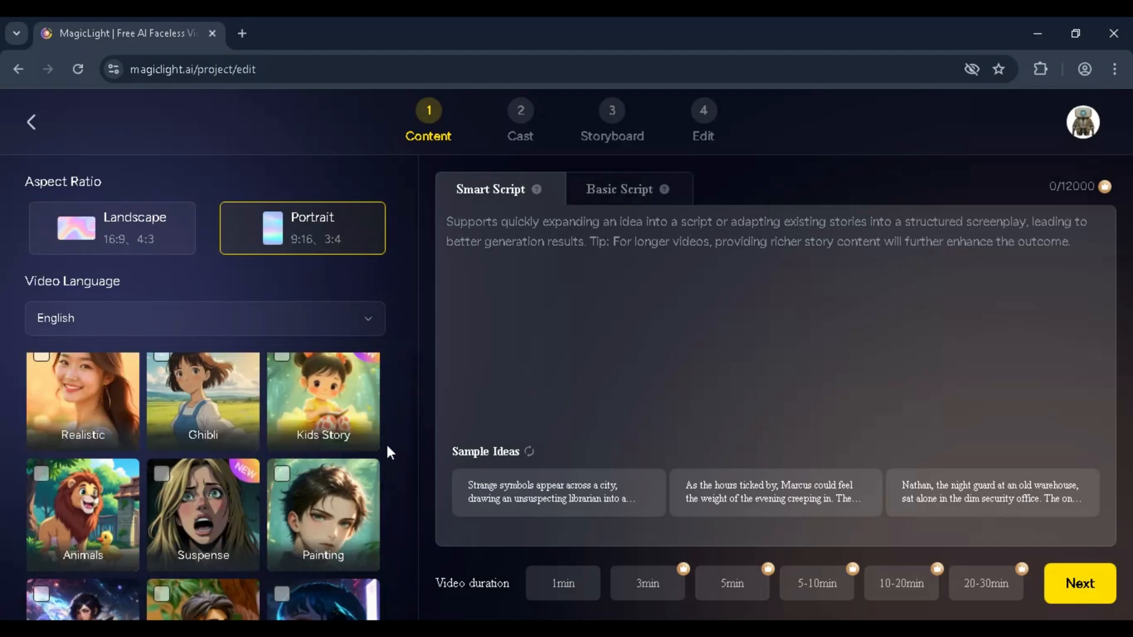
# - Browse through the Style gallery options
pyautogui.scroll(-3)
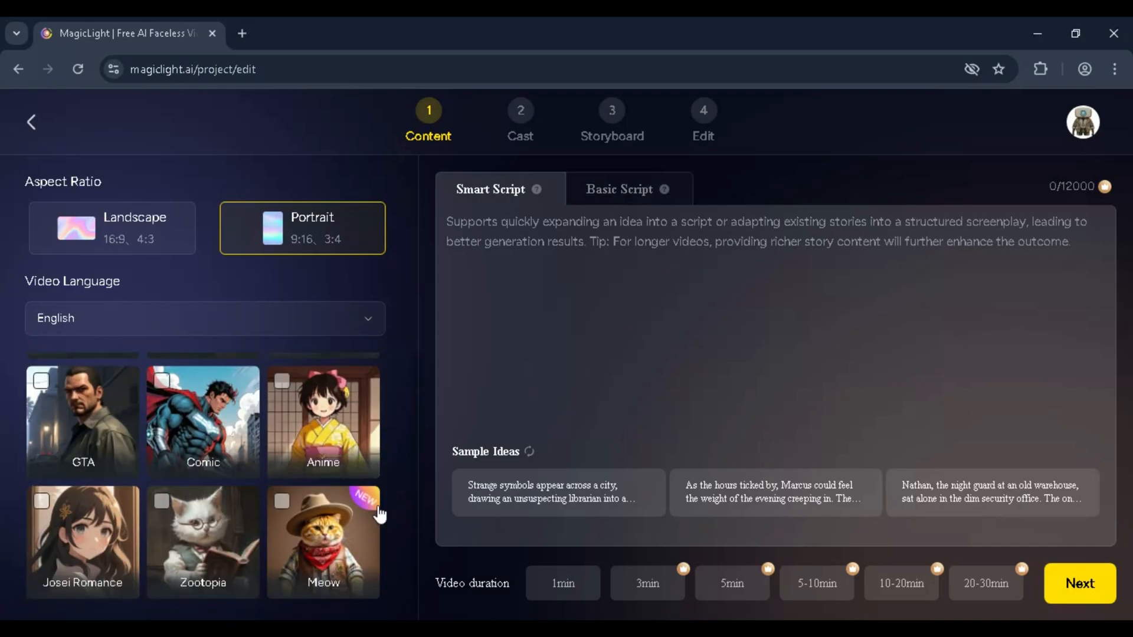
pyautogui.scroll(3)
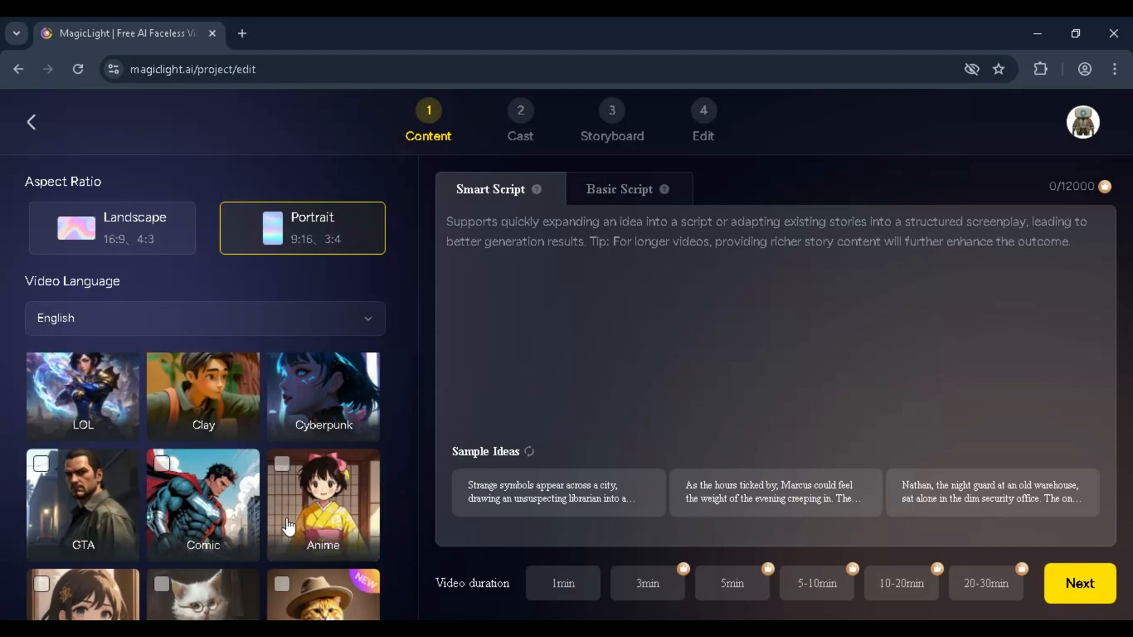
pyautogui.scroll(3)
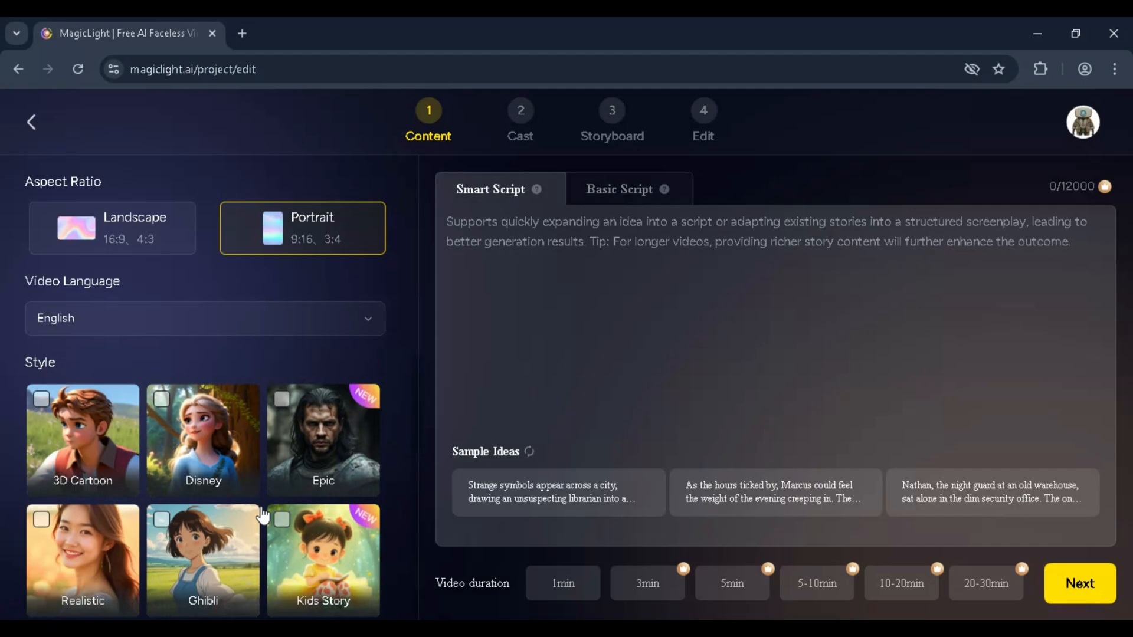
pyautogui.scroll(-3)
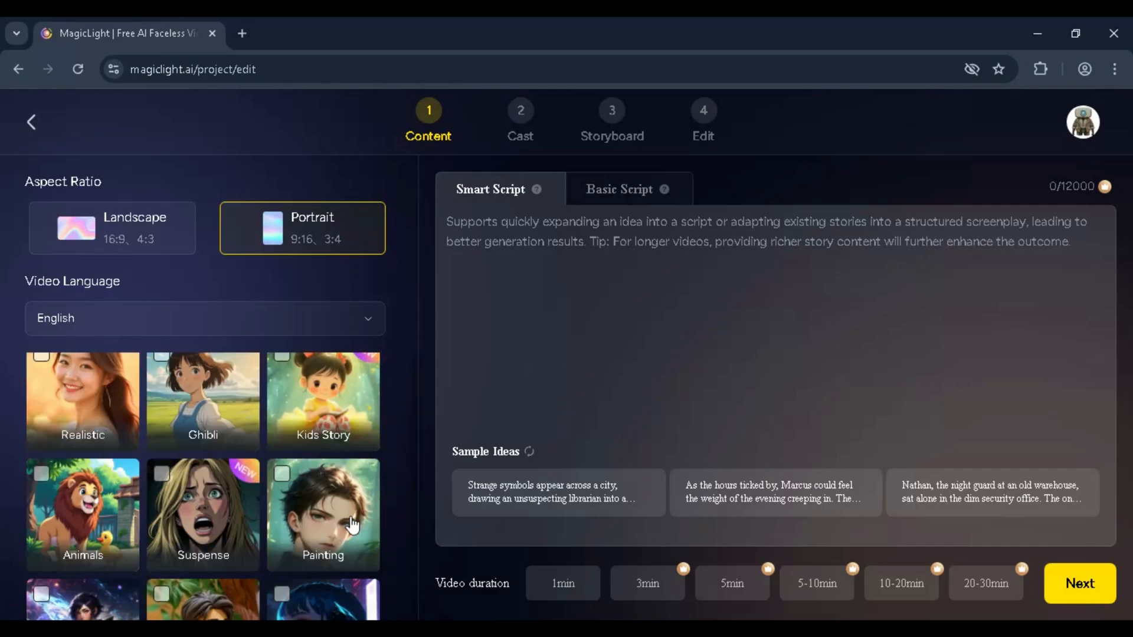
pyautogui.scroll(-3)
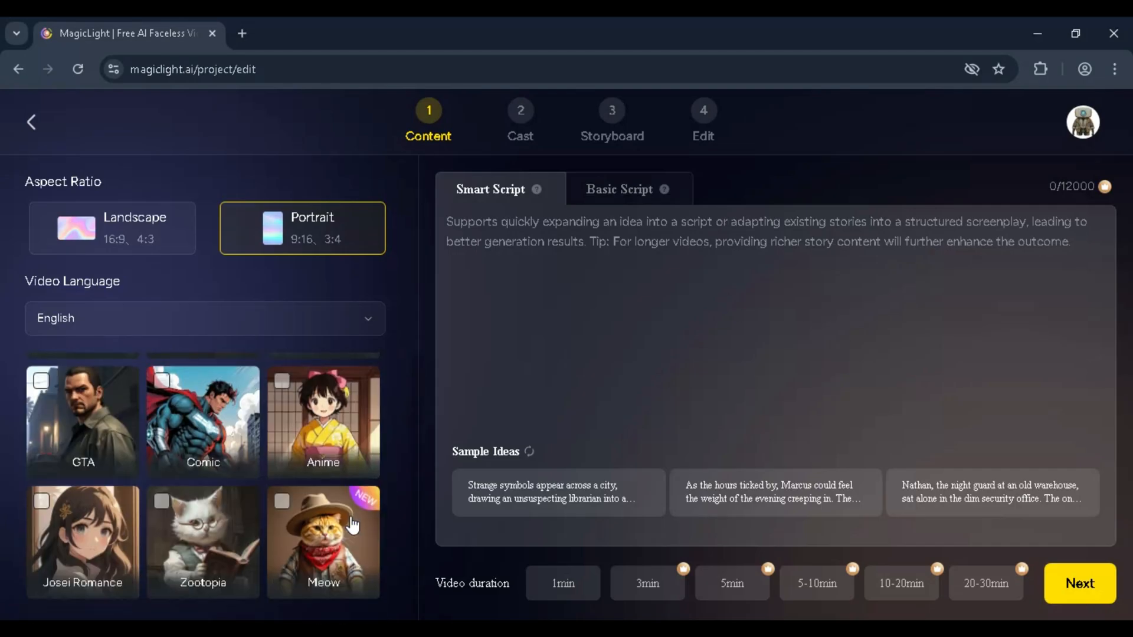
pyautogui.moveTo(487, 176)
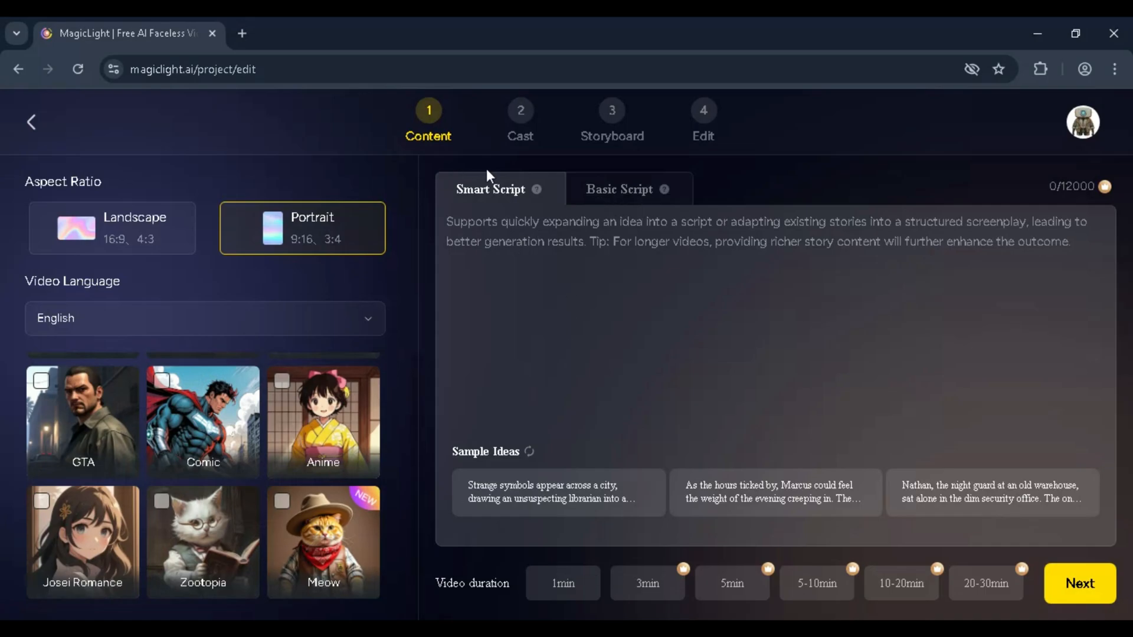
pyautogui.click(617, 189)
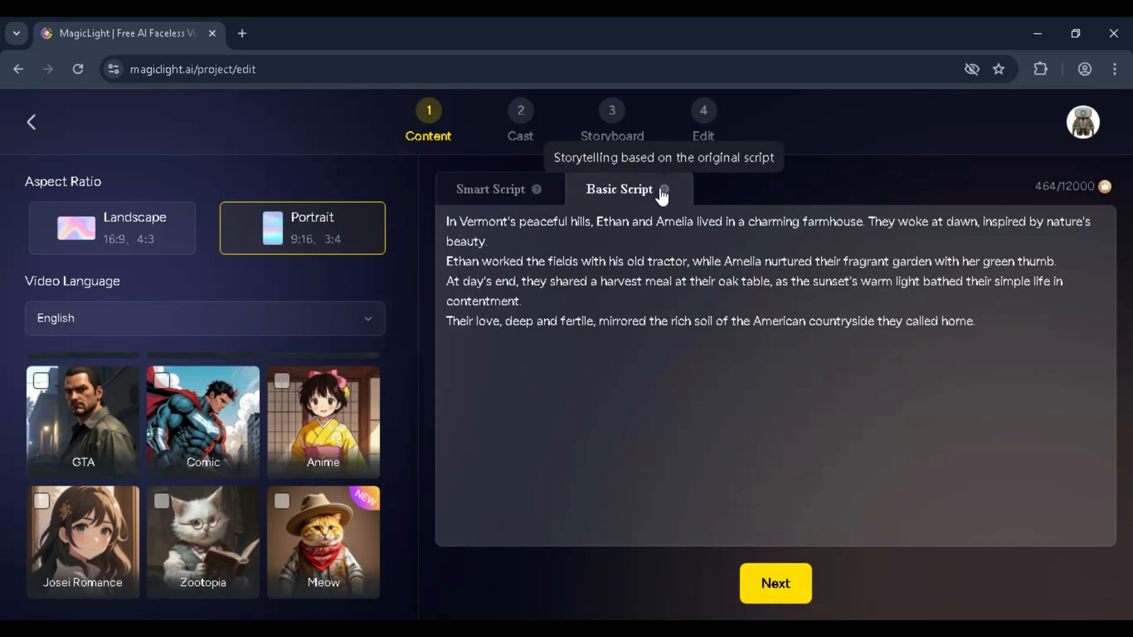
pyautogui.moveTo(536, 189)
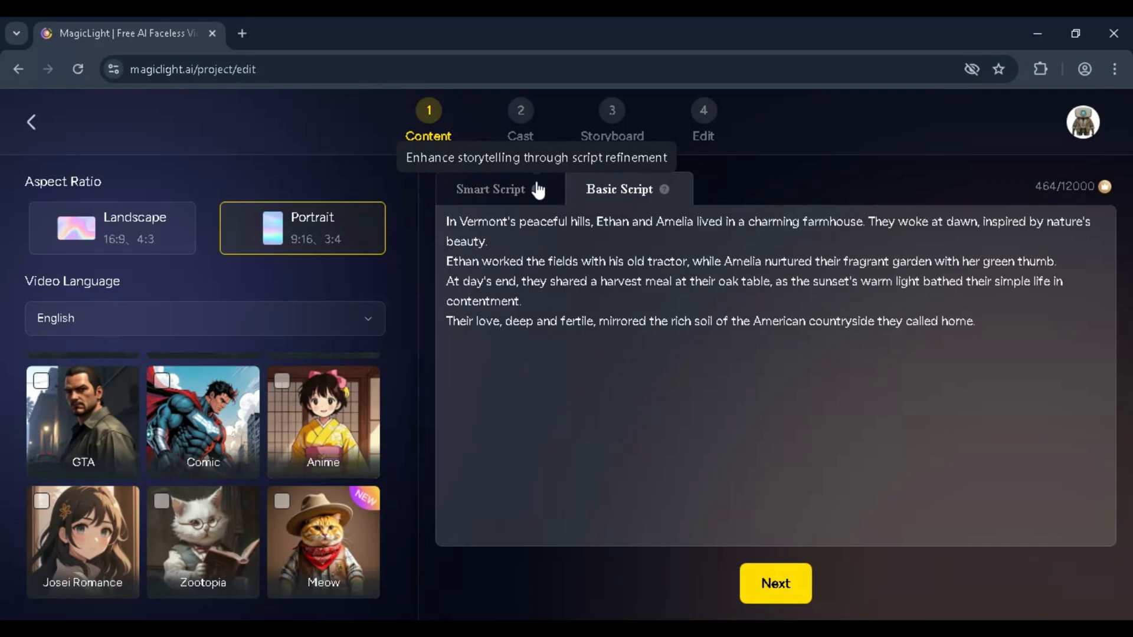
pyautogui.click(489, 189)
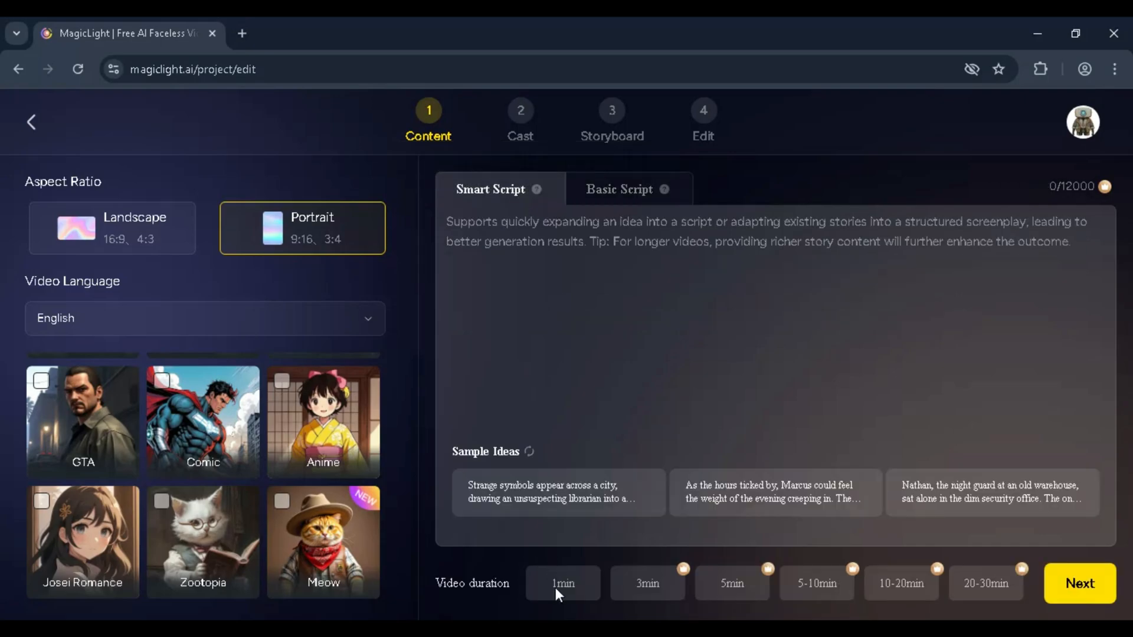
pyautogui.moveTo(985, 583)
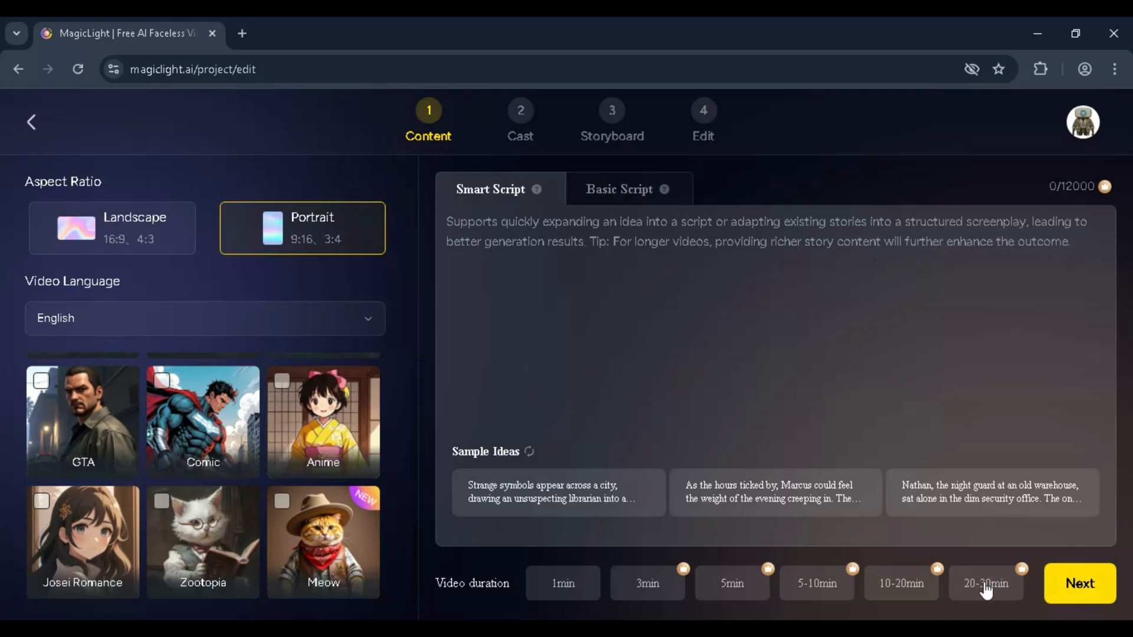
pyautogui.moveTo(1051, 574)
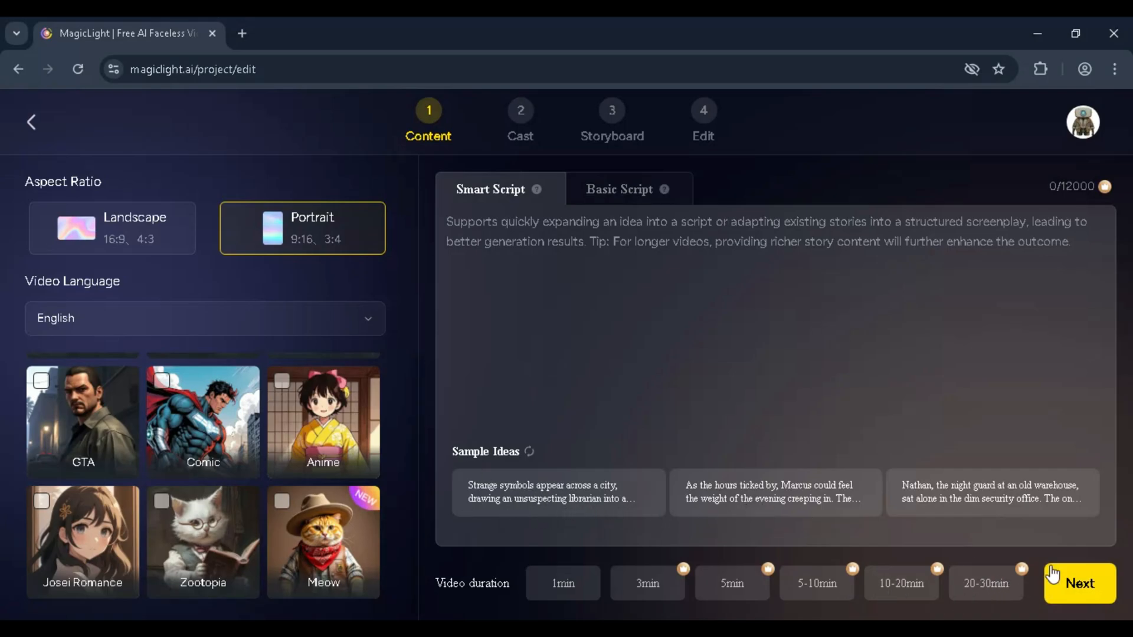
pyautogui.moveTo(915, 418)
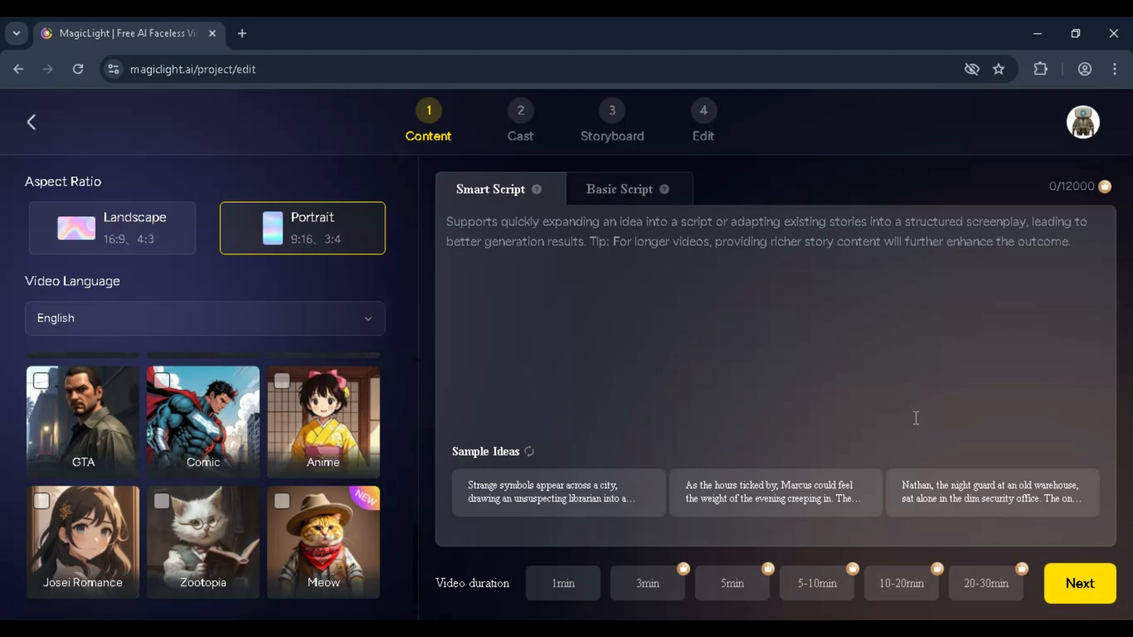
pyautogui.moveTo(916, 417)
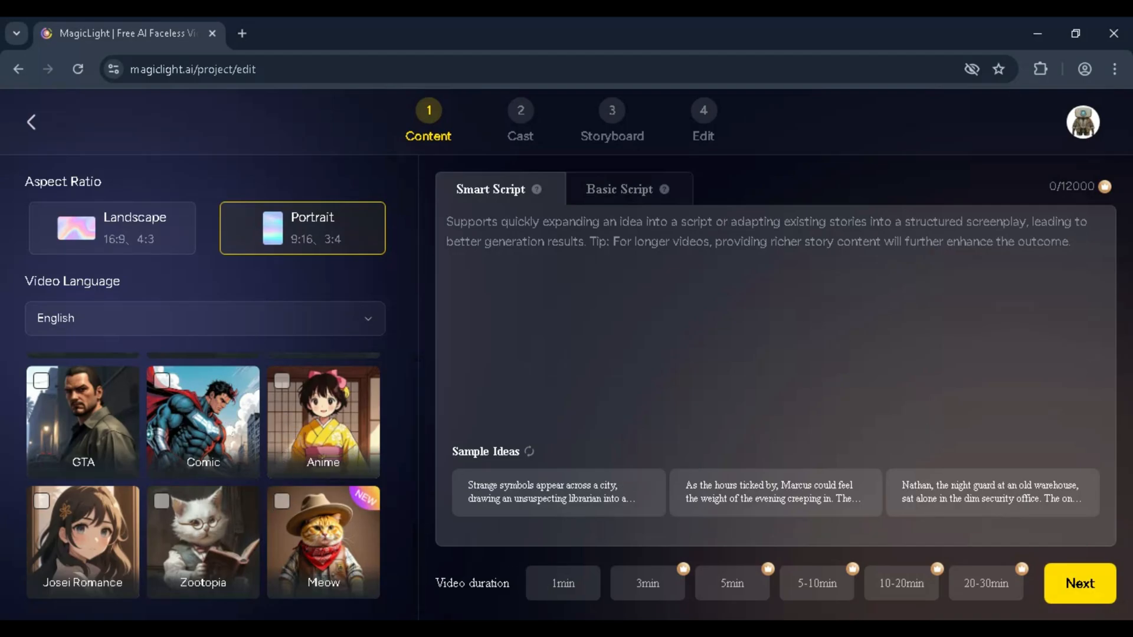
# - Copy the Hano and the Cat video script from the ChatGPT conversation
pyautogui.click(325, 17)
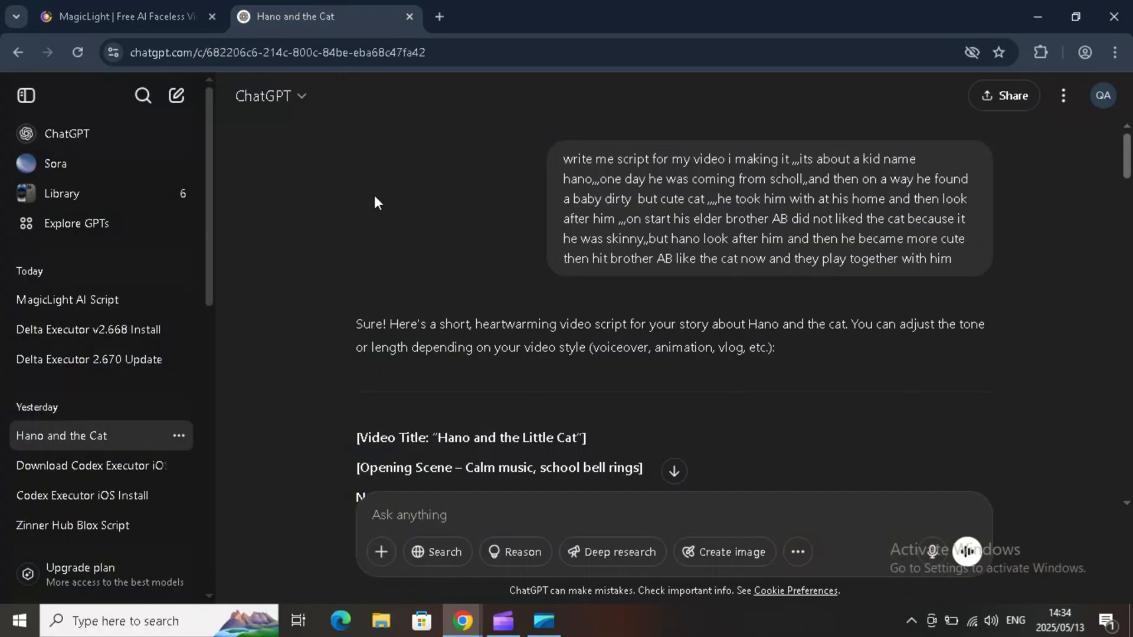
pyautogui.scroll(-3)
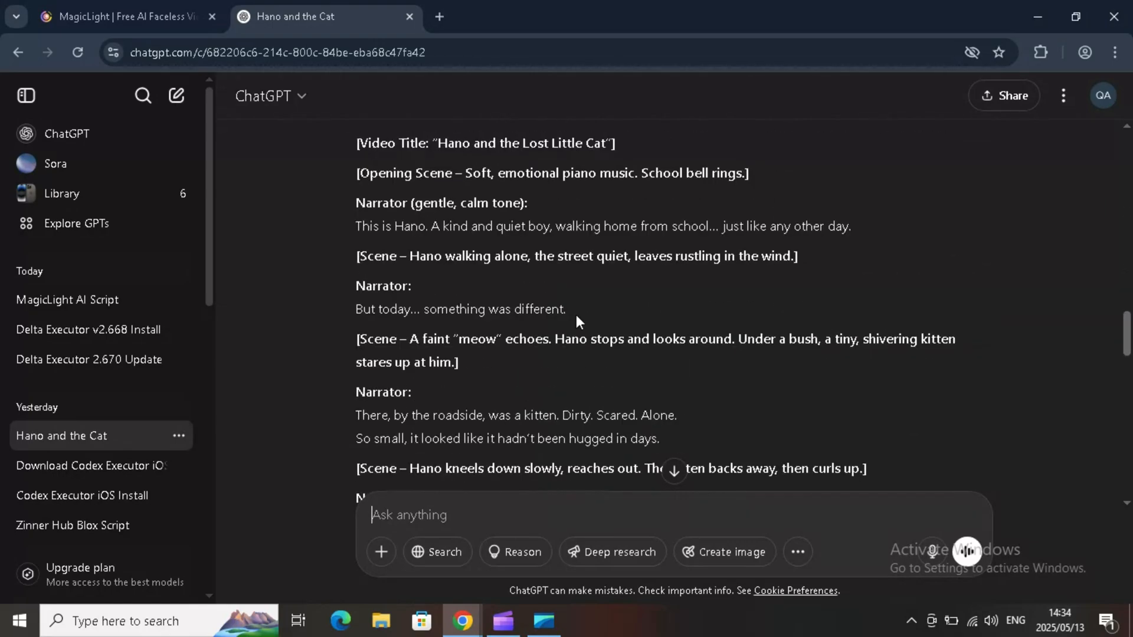
pyautogui.scroll(3)
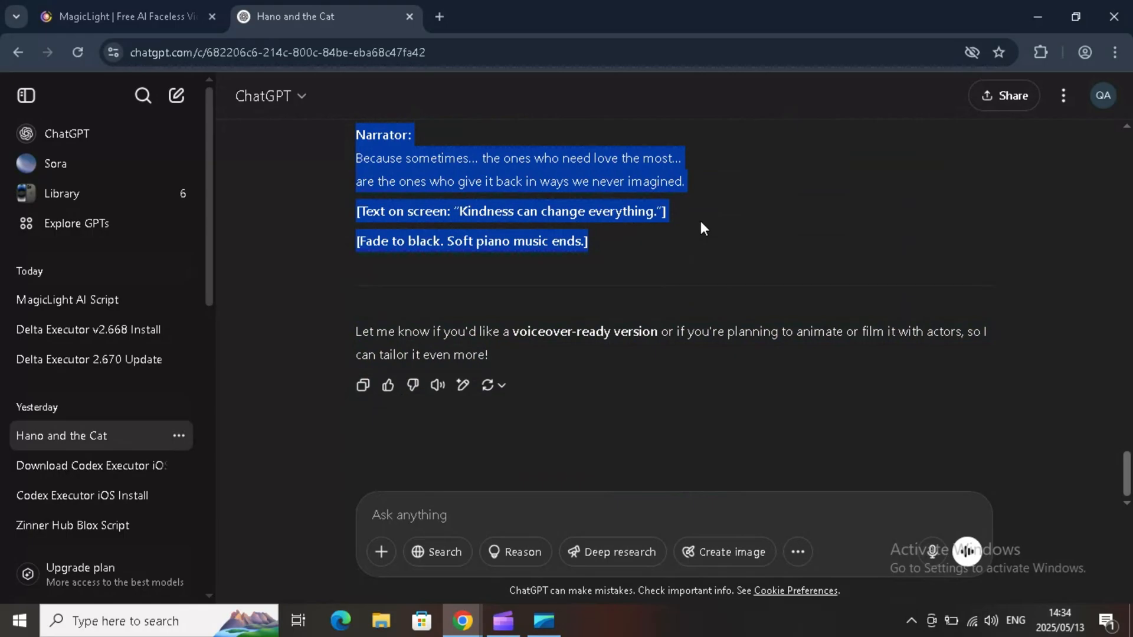
pyautogui.rightClick(701, 228)
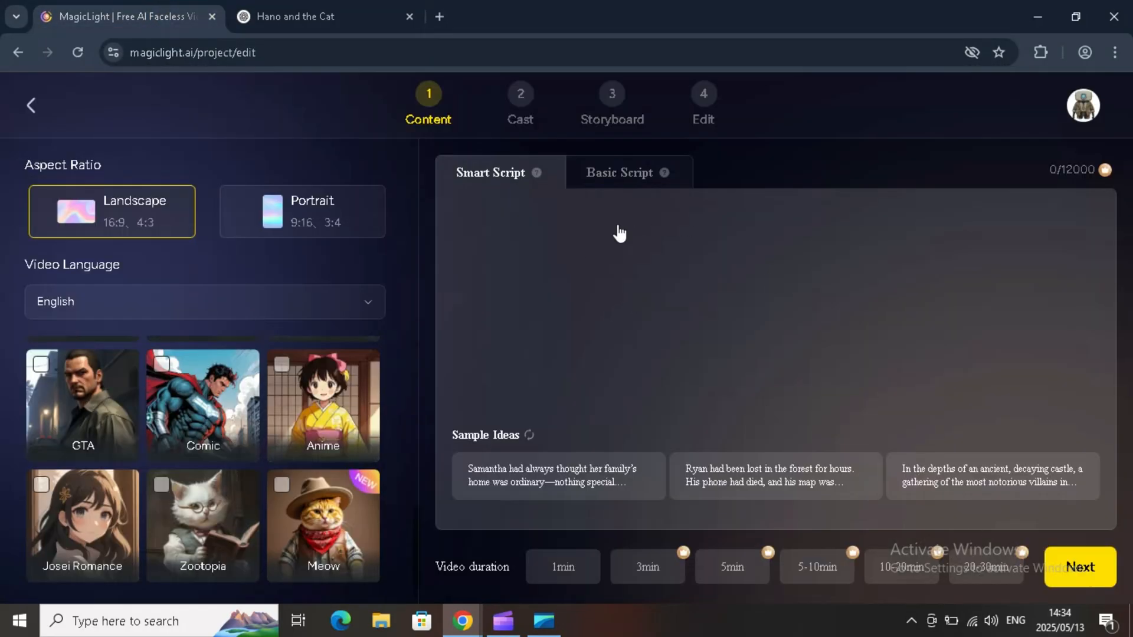
# - Paste the cat script into Smart Script and generate the story synopsis
pyautogui.rightClick(620, 232)
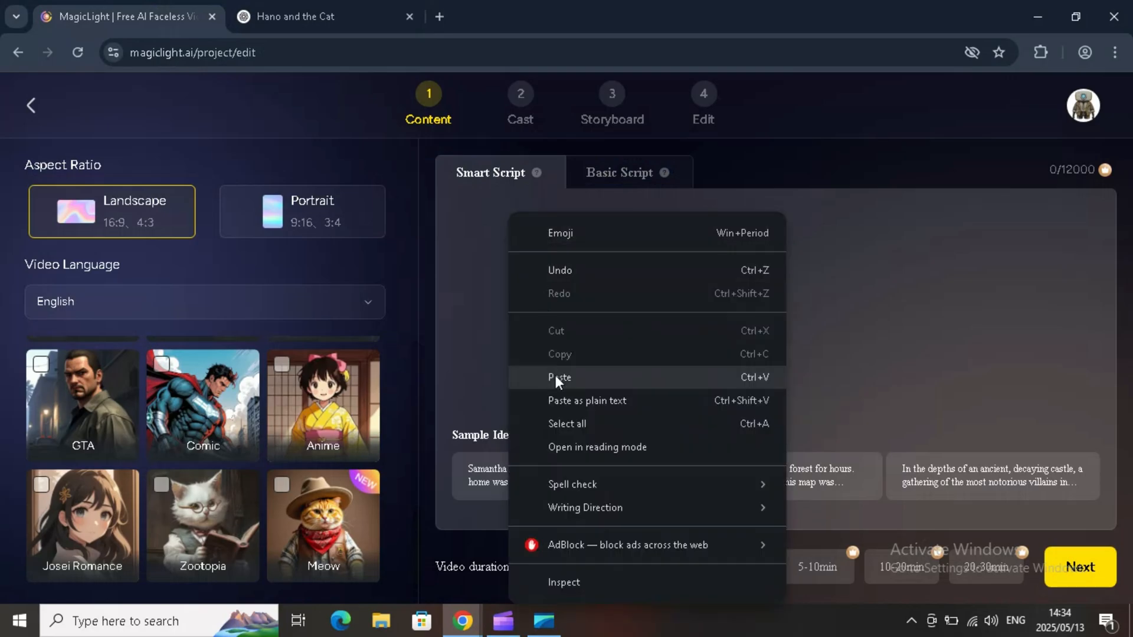
pyautogui.click(559, 378)
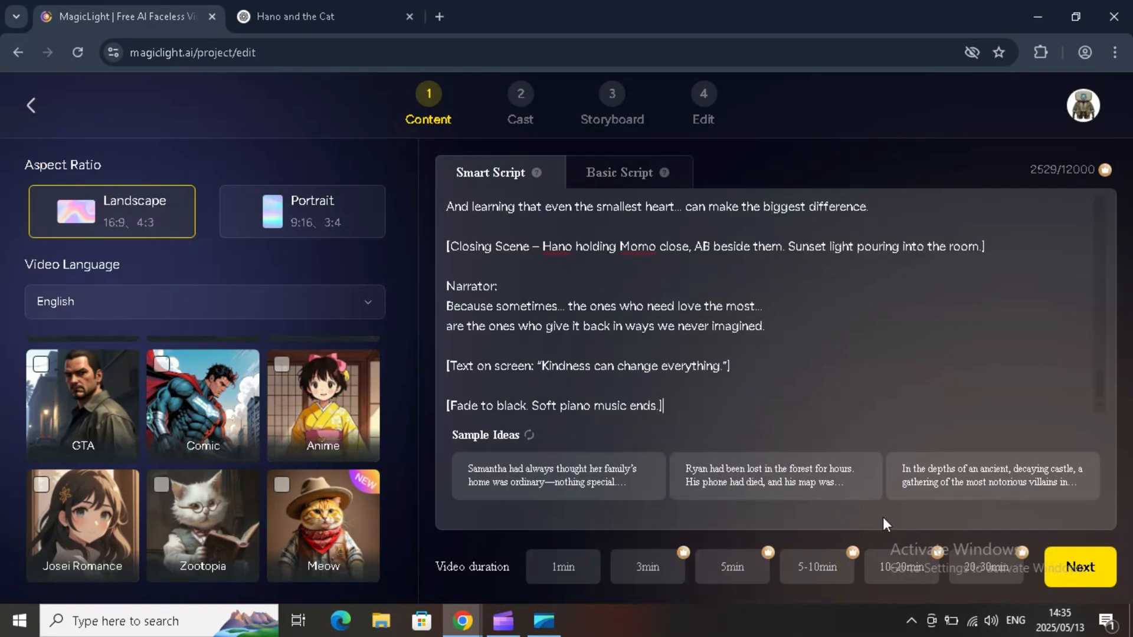
pyautogui.moveTo(596, 565)
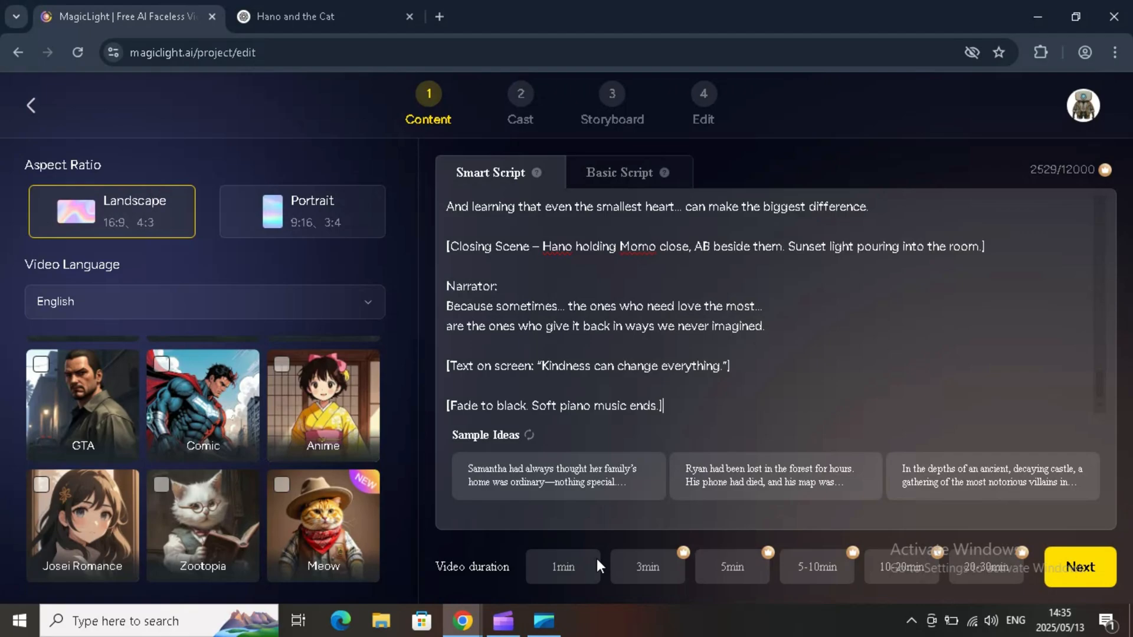
pyautogui.moveTo(881, 558)
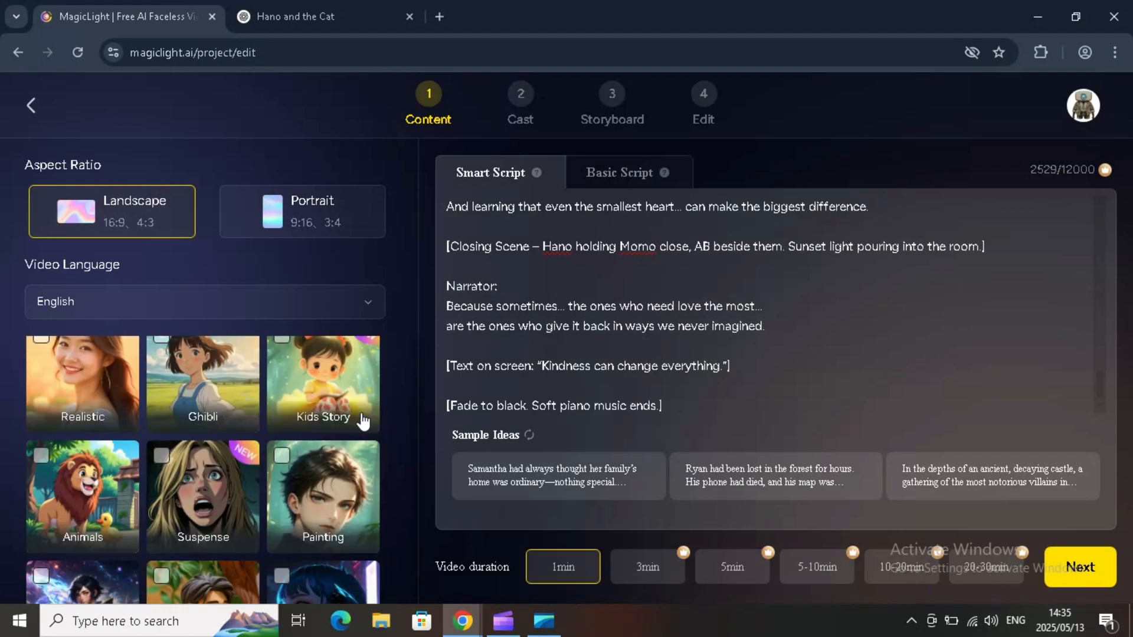
pyautogui.scroll(-3)
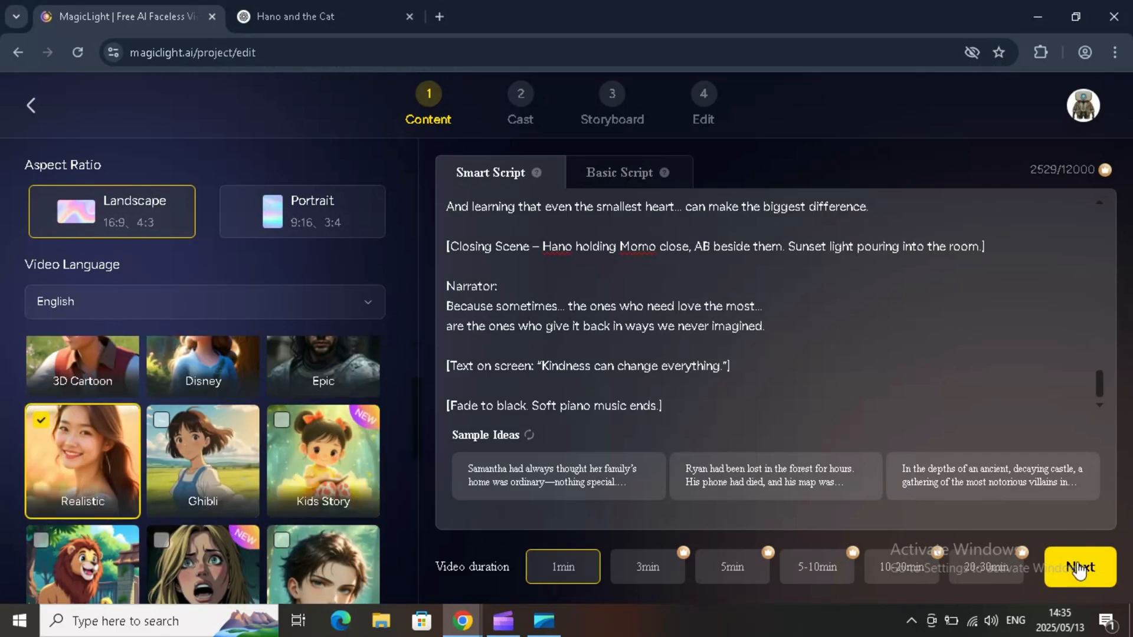
pyautogui.click(1078, 568)
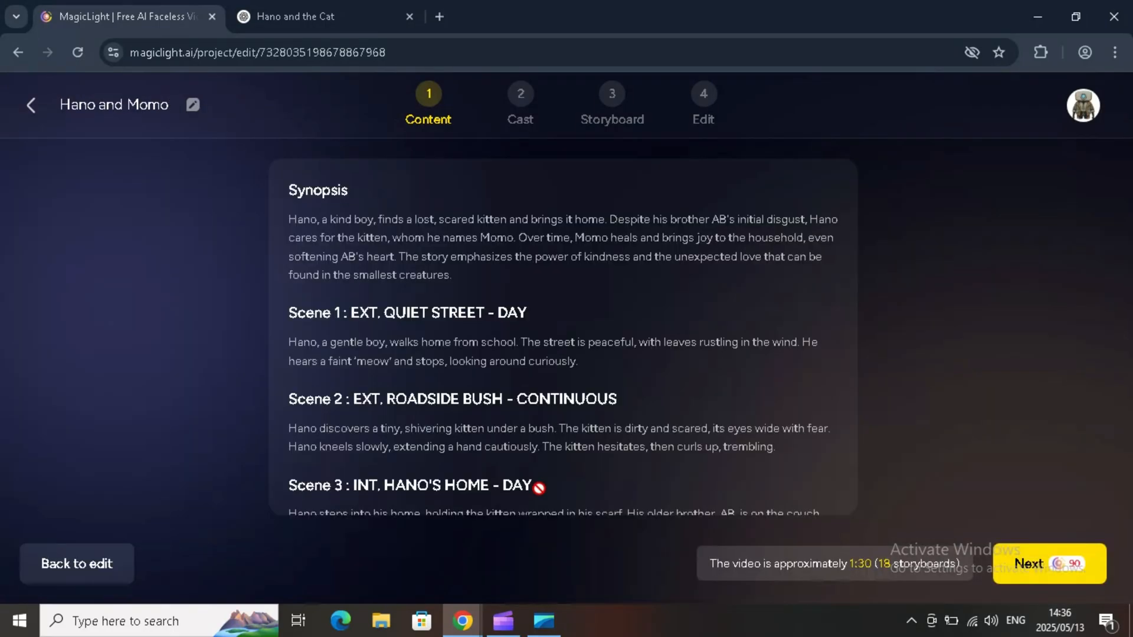
# - Review the seven-scene Hano and Momo synopsis and continue to the cast step
pyautogui.scroll(-3)
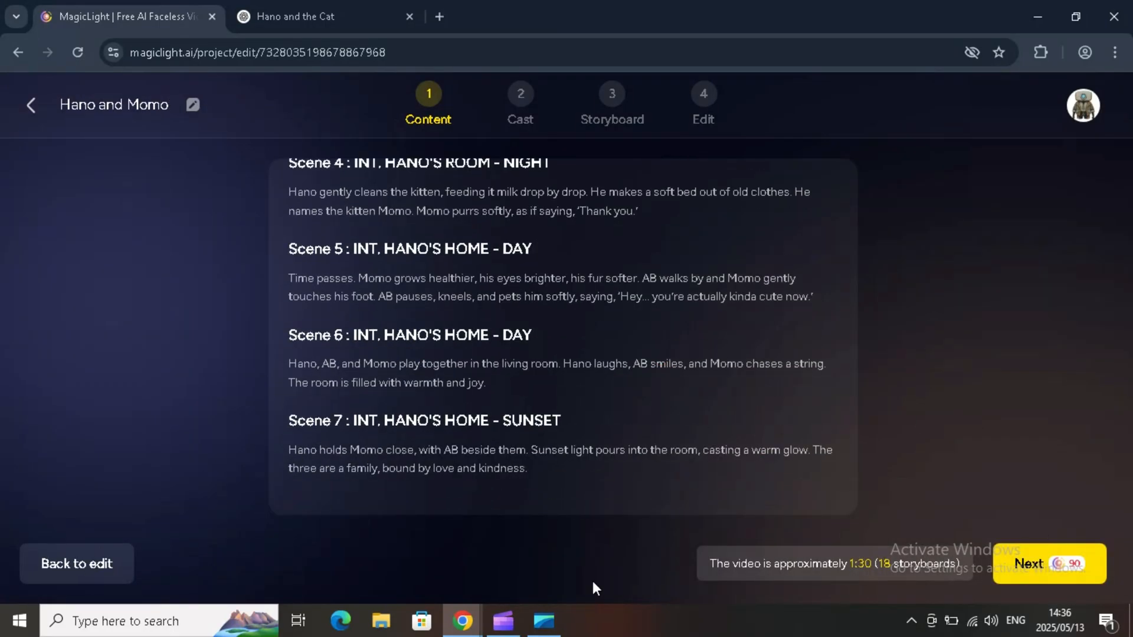
pyautogui.click(1048, 564)
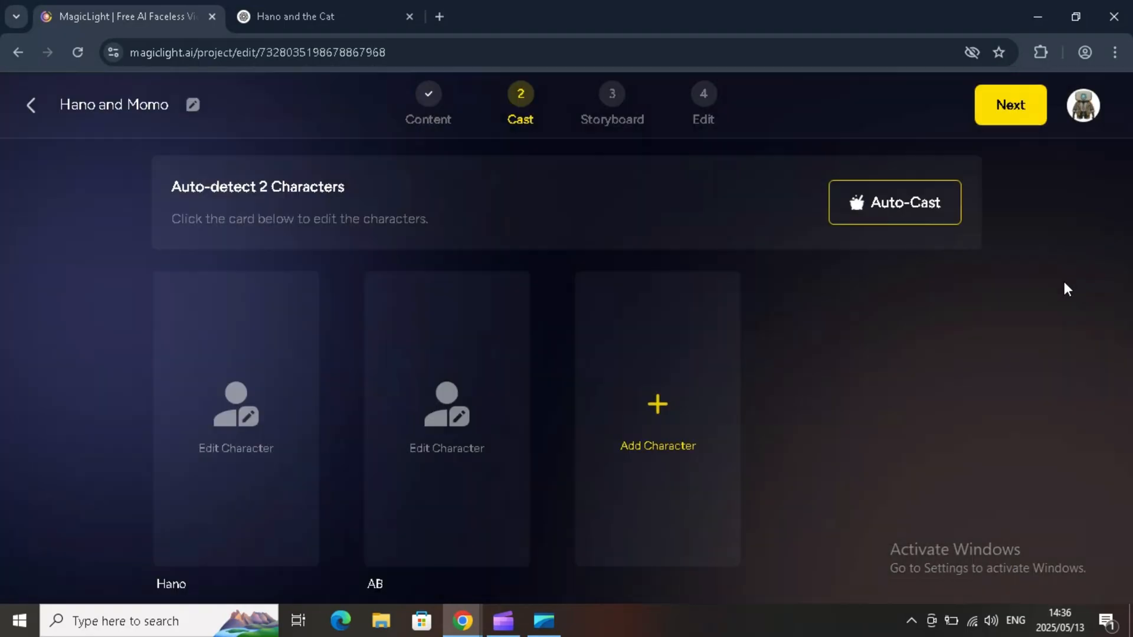
pyautogui.moveTo(354, 327)
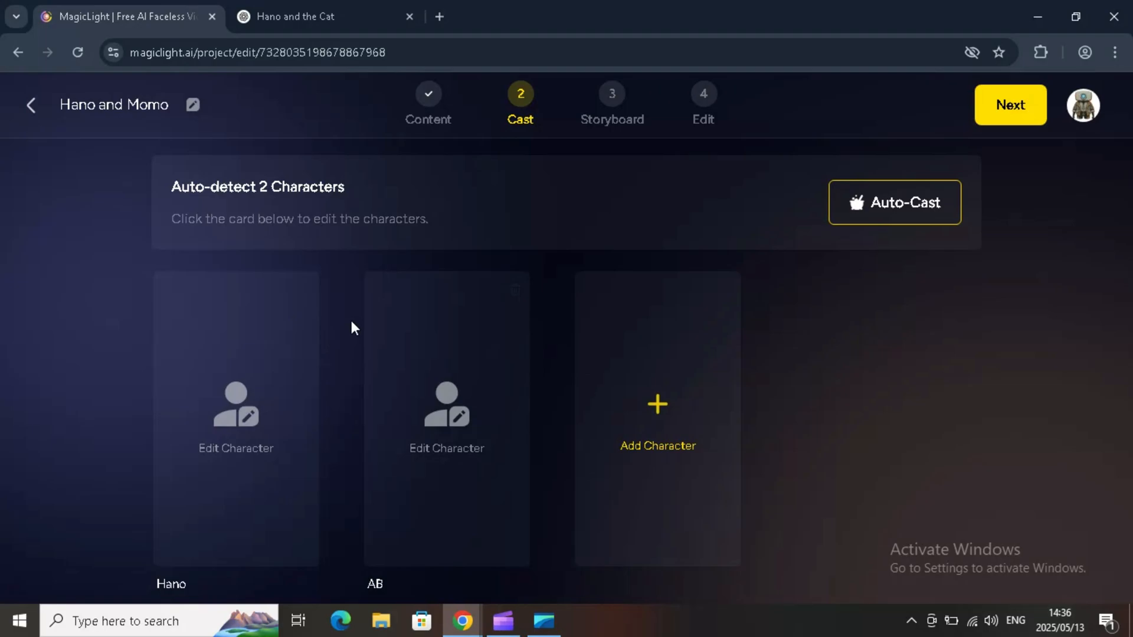
pyautogui.moveTo(653, 378)
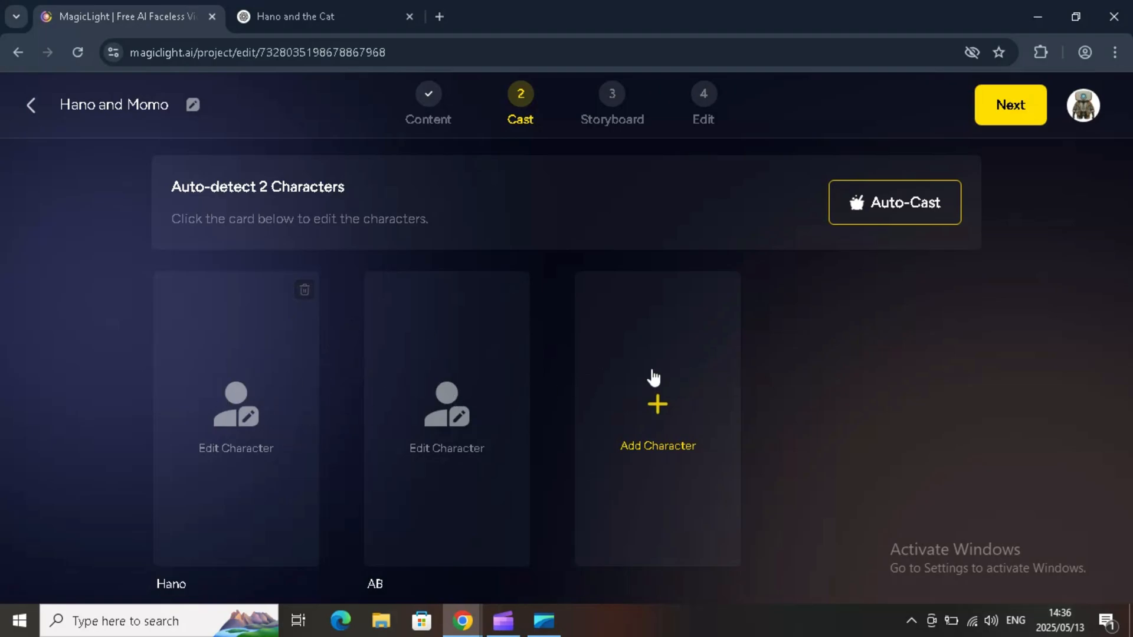
pyautogui.moveTo(200, 440)
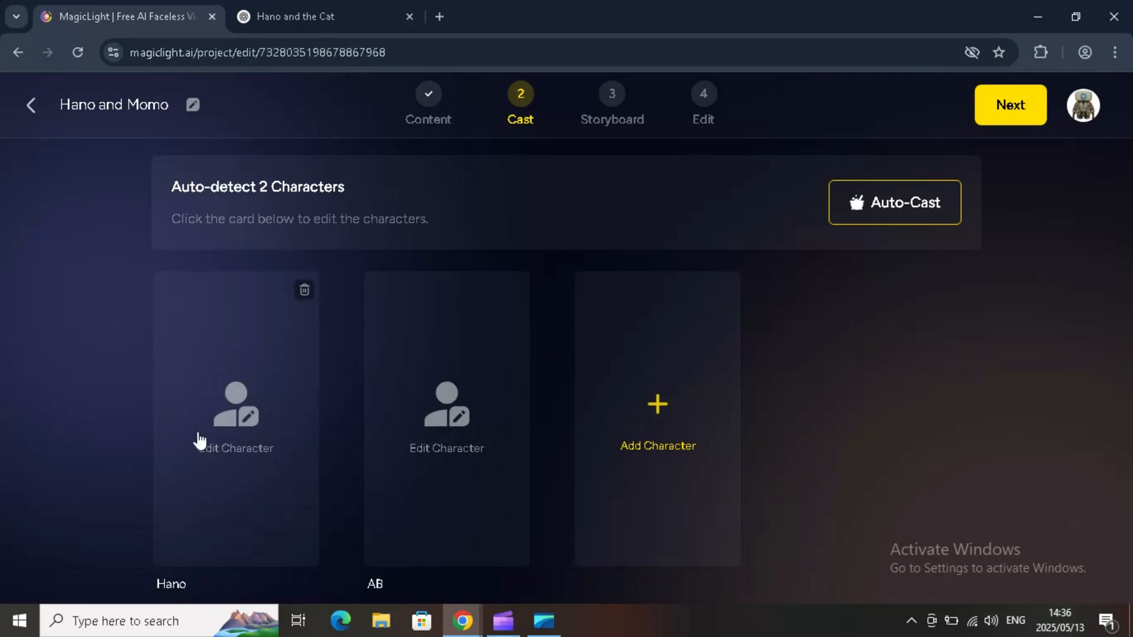
# - Give Hano the boy-in-green-jacket library look with a voiceover and confirm
pyautogui.click(236, 419)
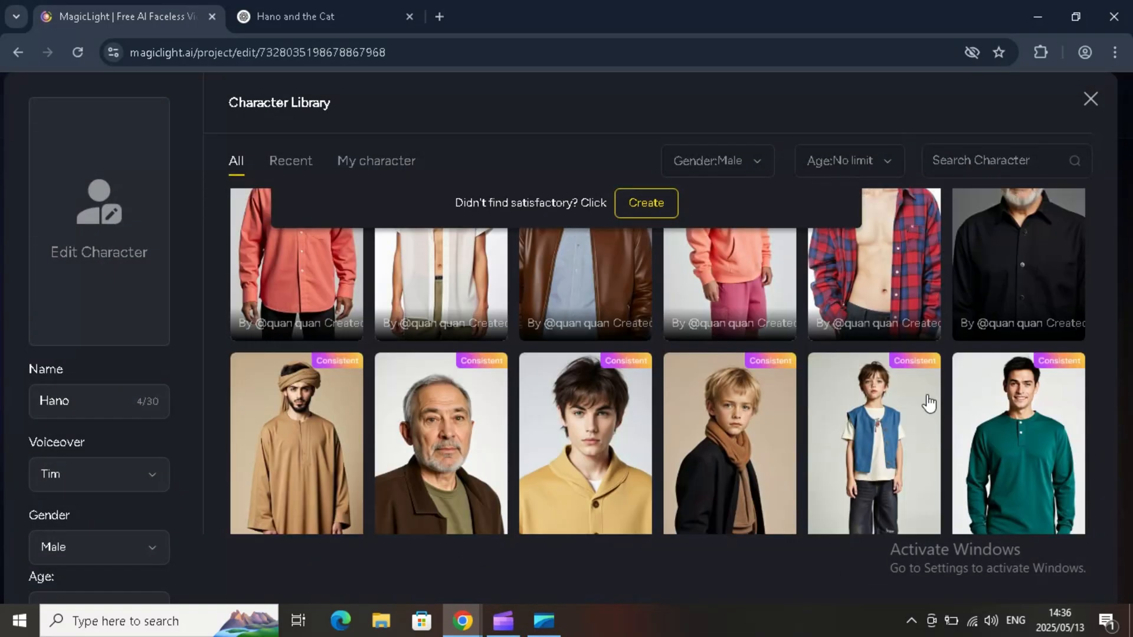
pyautogui.scroll(-3)
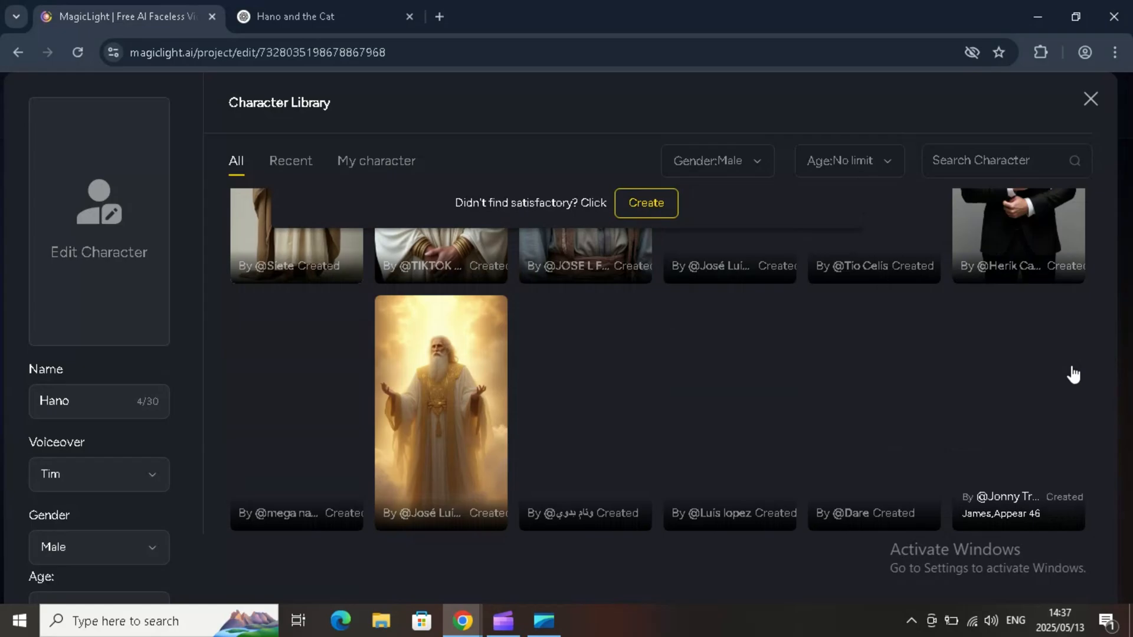
pyautogui.click(296, 405)
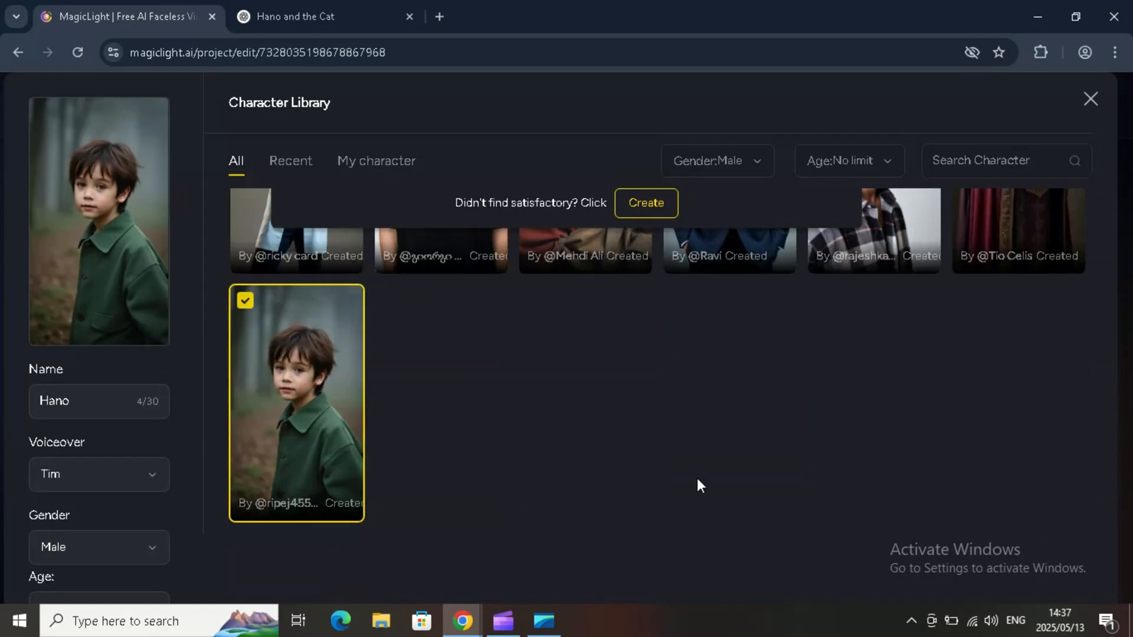
pyautogui.click(98, 474)
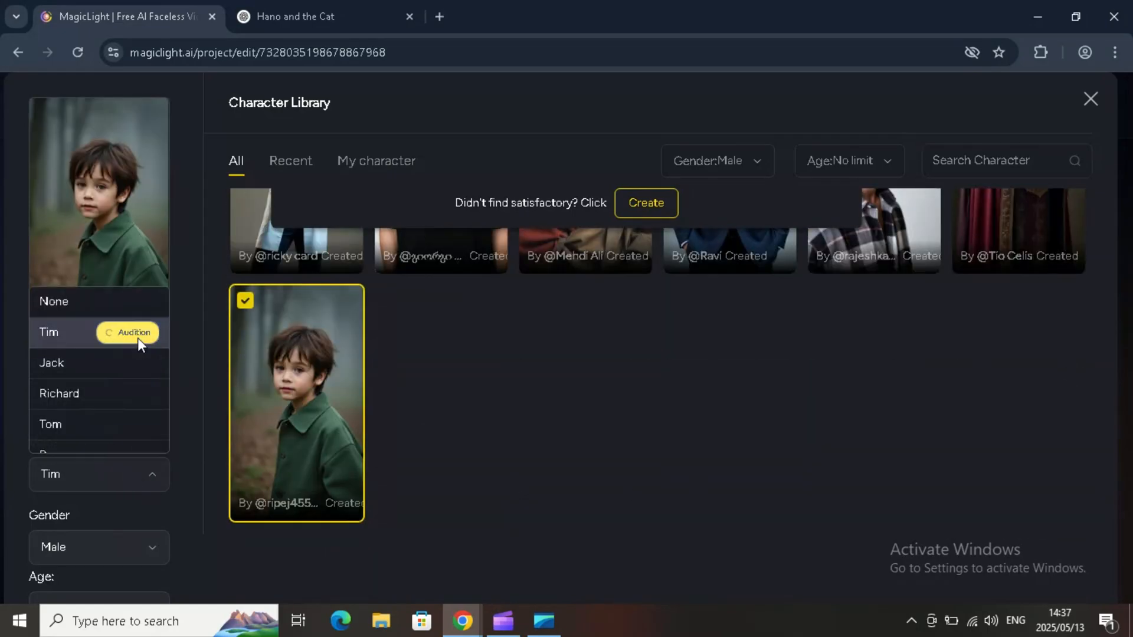
pyautogui.scroll(-3)
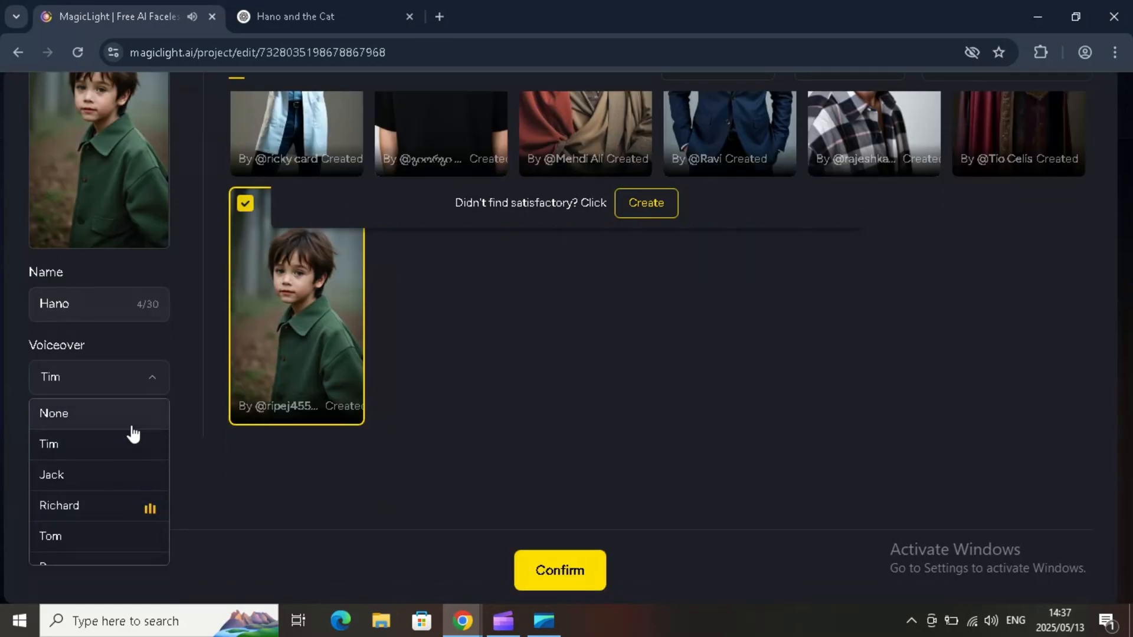
pyautogui.click(559, 570)
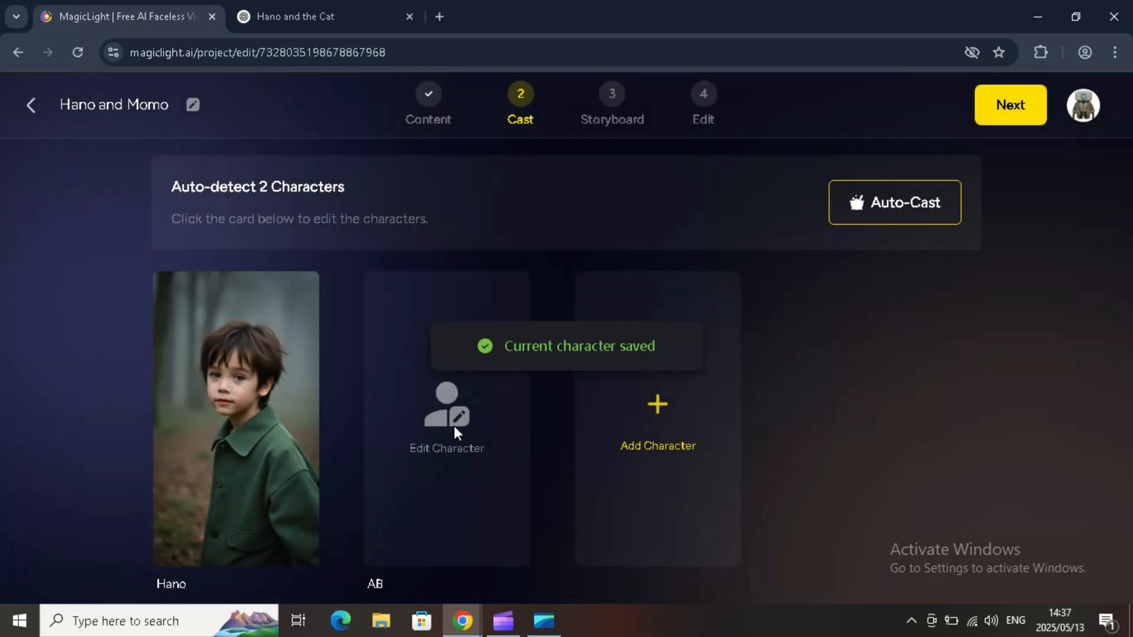
# - Give AB the boy-in-white-shirt look, confirm, and move on to storyboard generation
pyautogui.click(446, 416)
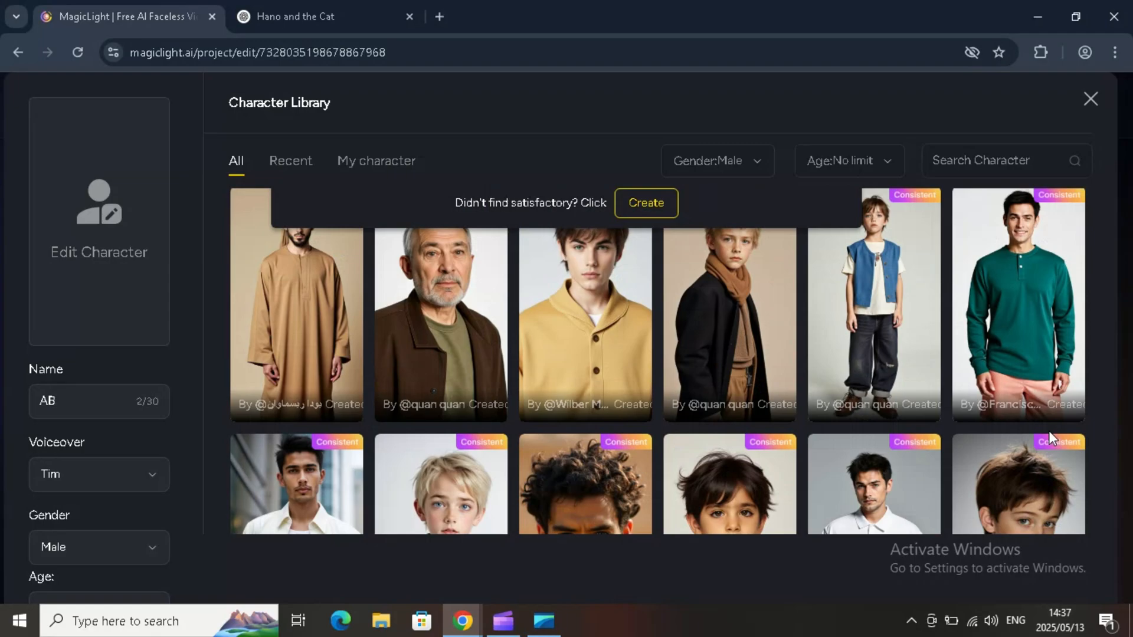
pyautogui.click(1017, 382)
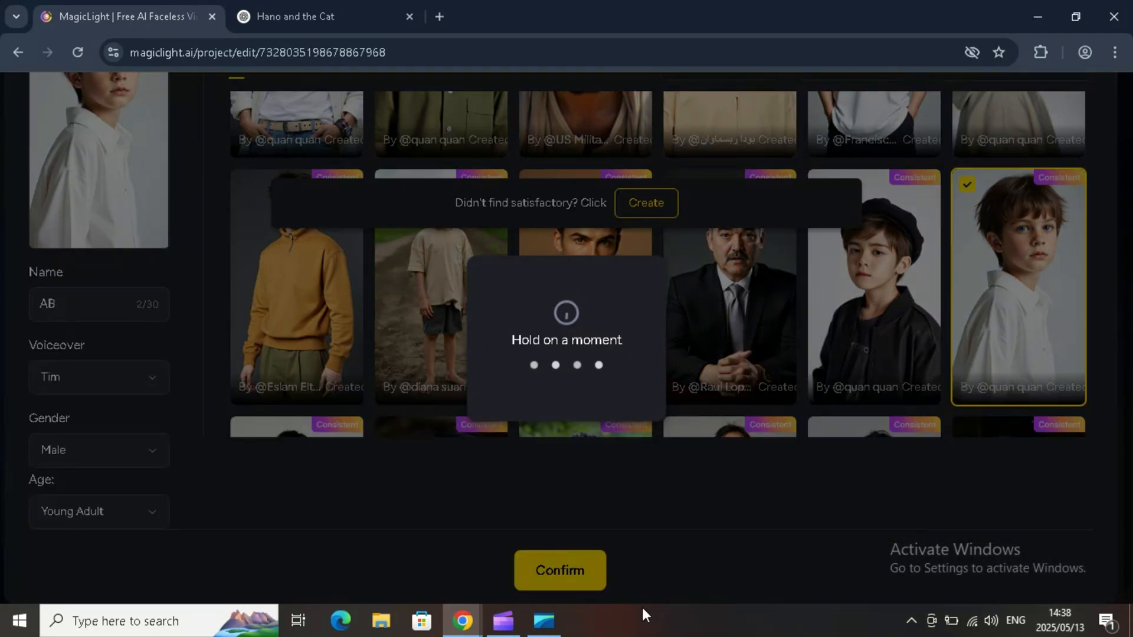
pyautogui.click(559, 570)
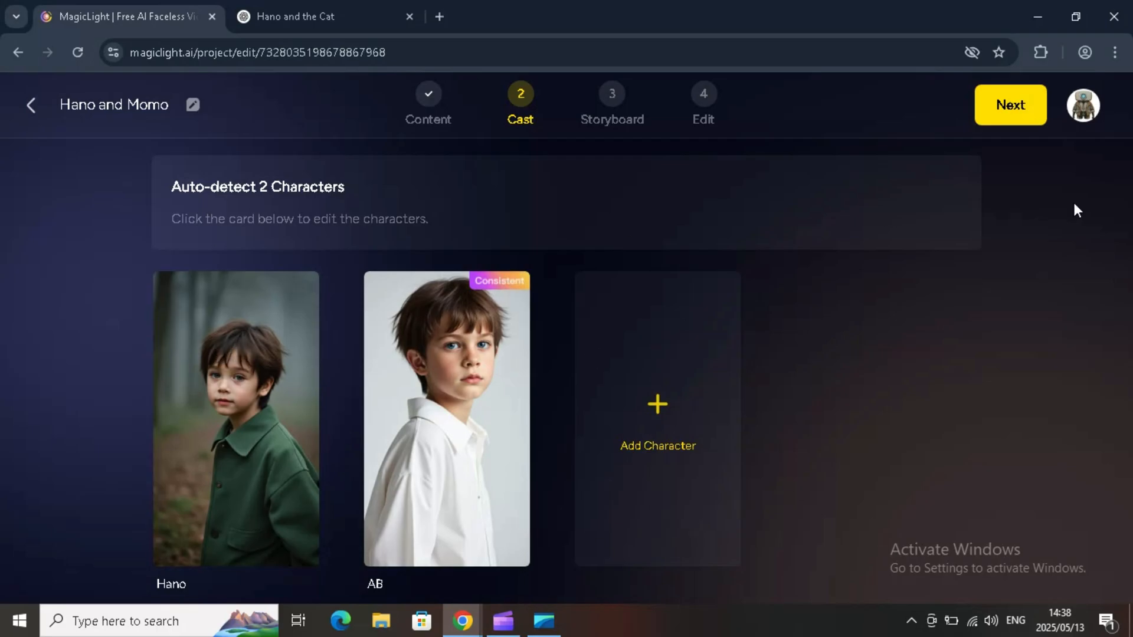
pyautogui.click(1010, 105)
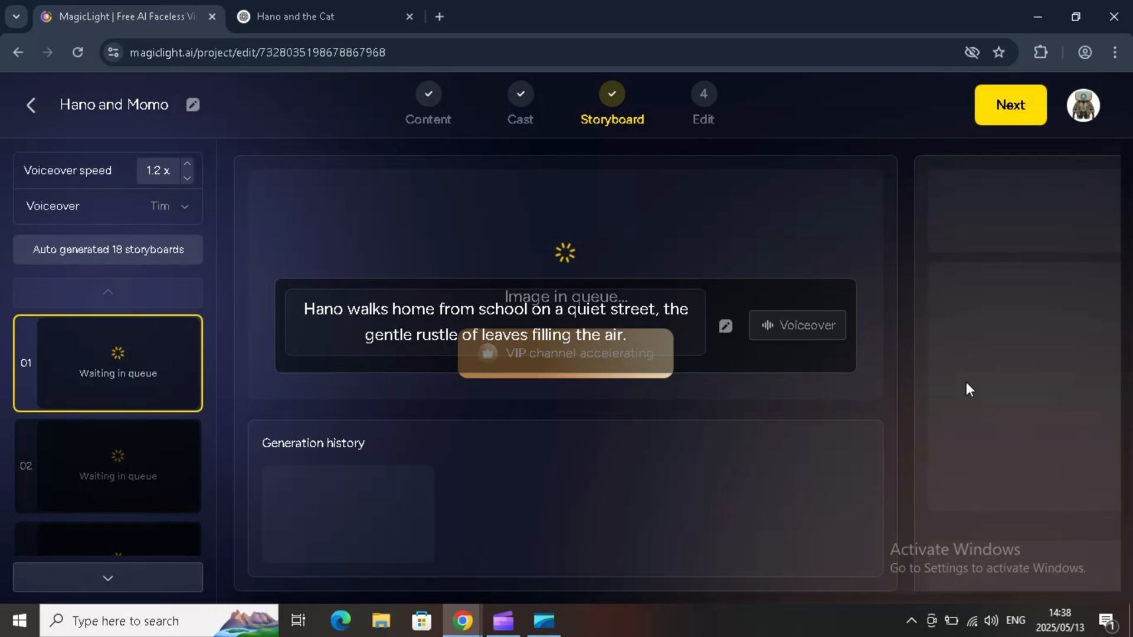
pyautogui.moveTo(793, 494)
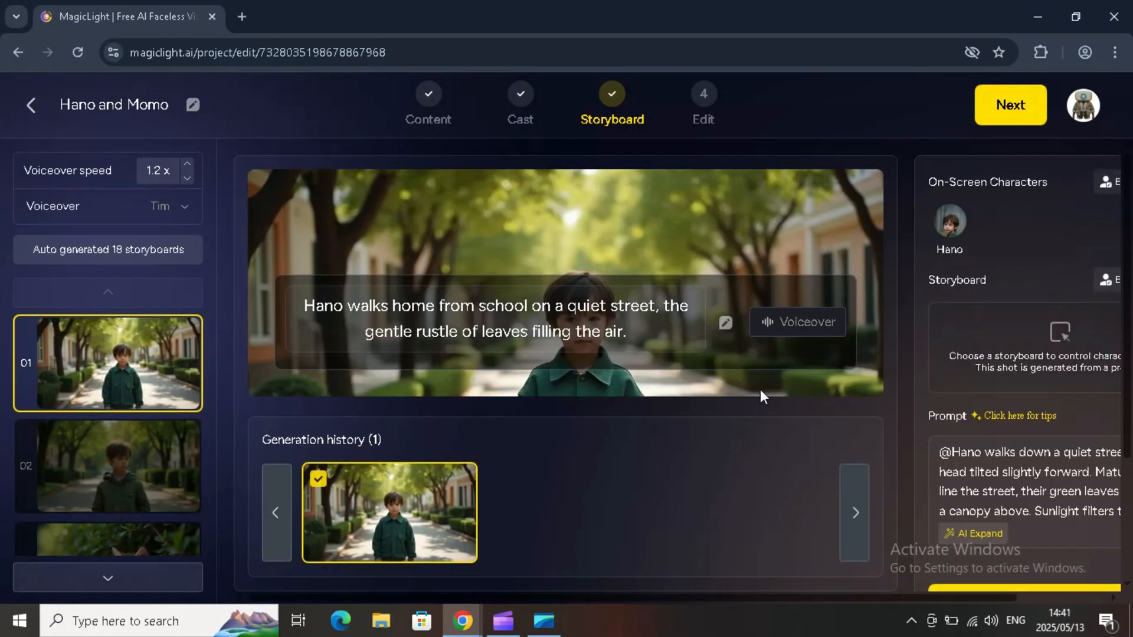
pyautogui.scroll(-3)
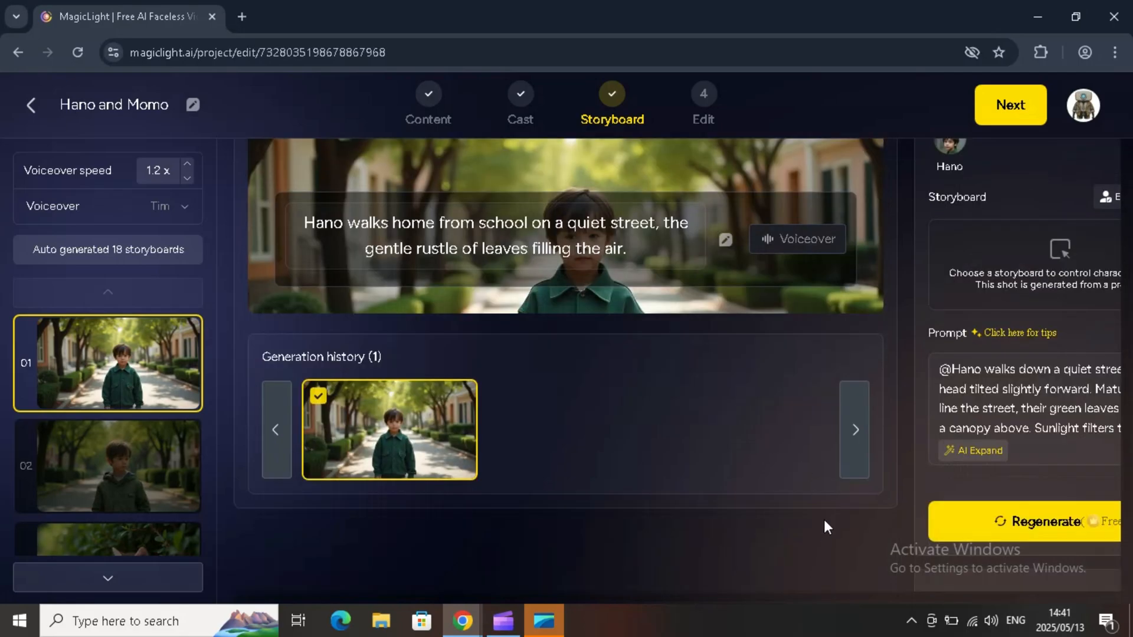
pyautogui.scroll(-3)
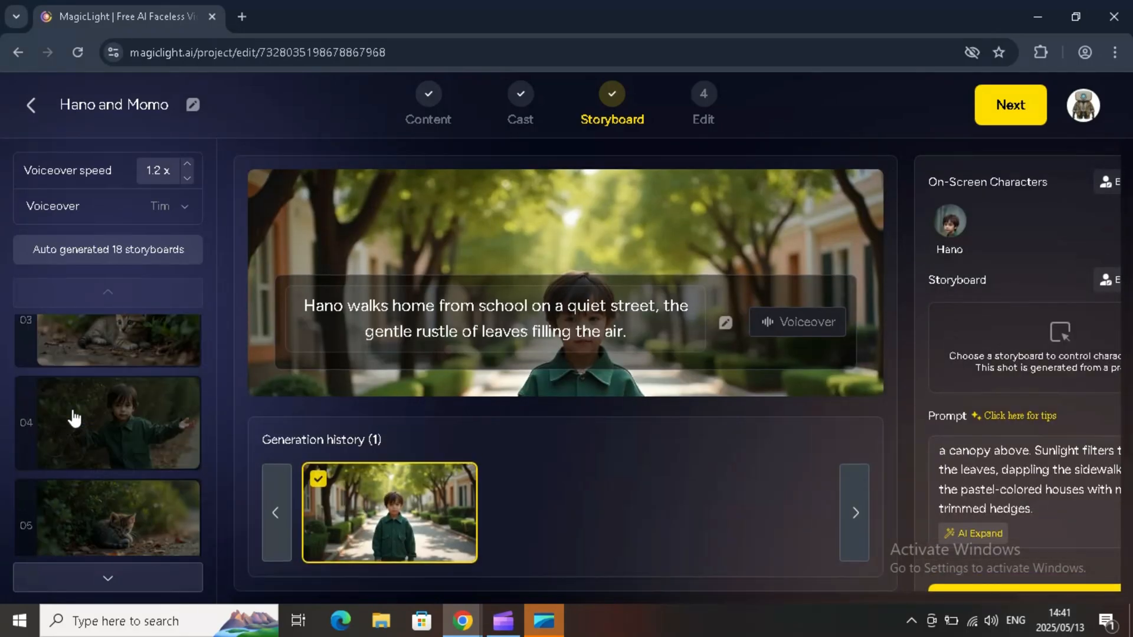
pyautogui.scroll(-3)
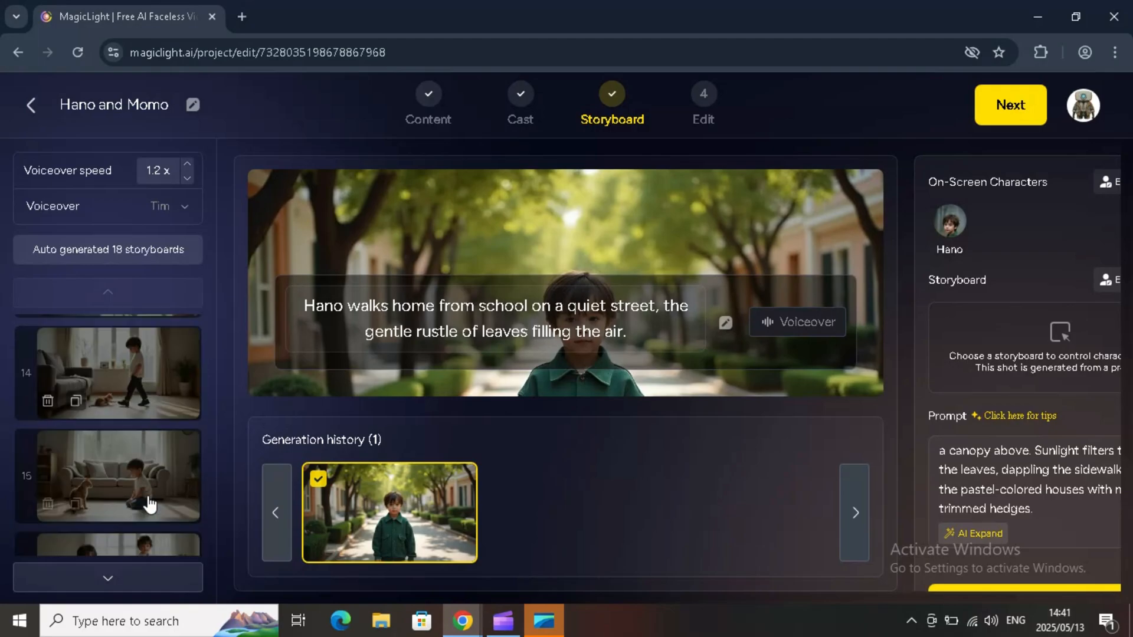
pyautogui.scroll(-3)
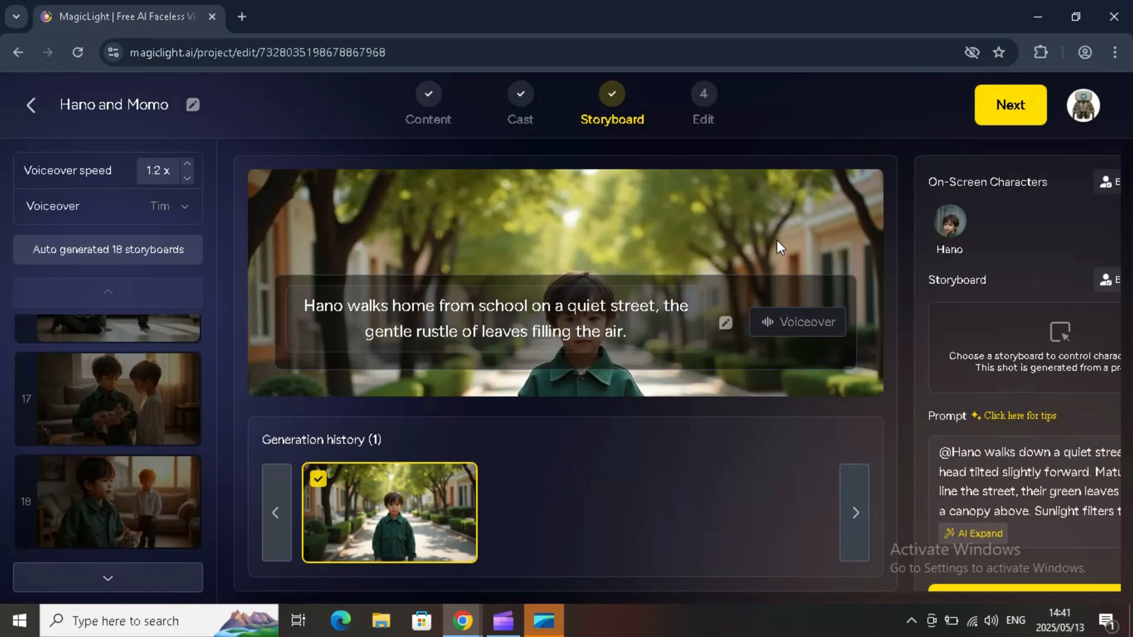
pyautogui.click(1008, 105)
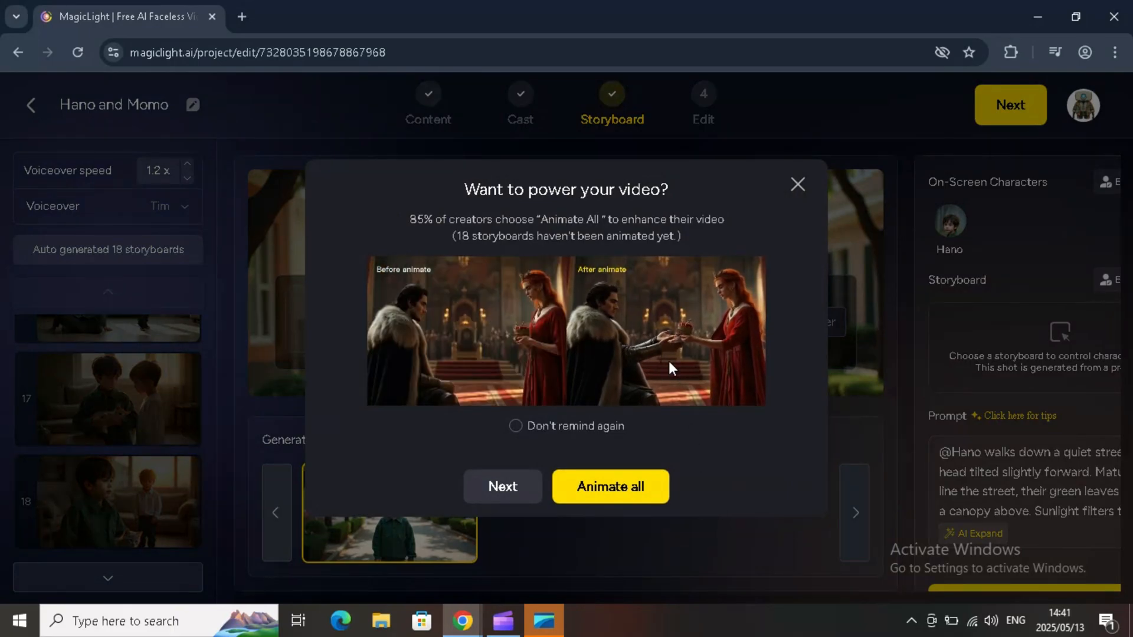
# - Animate all 18 selected storyboards using the Animate Pro option
pyautogui.click(609, 485)
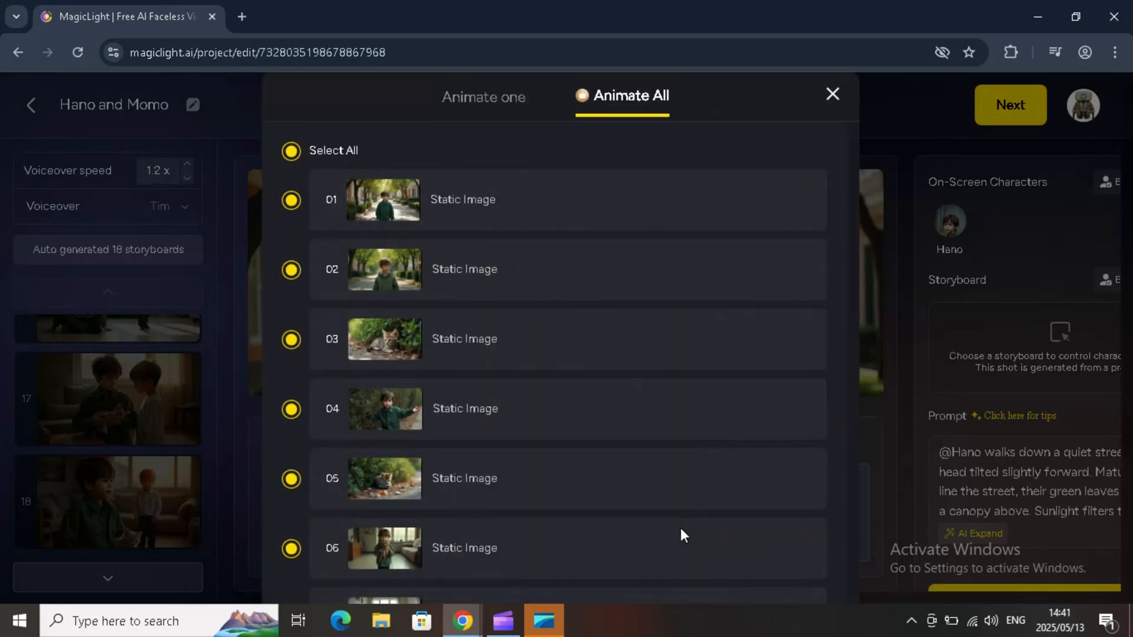
pyautogui.scroll(-3)
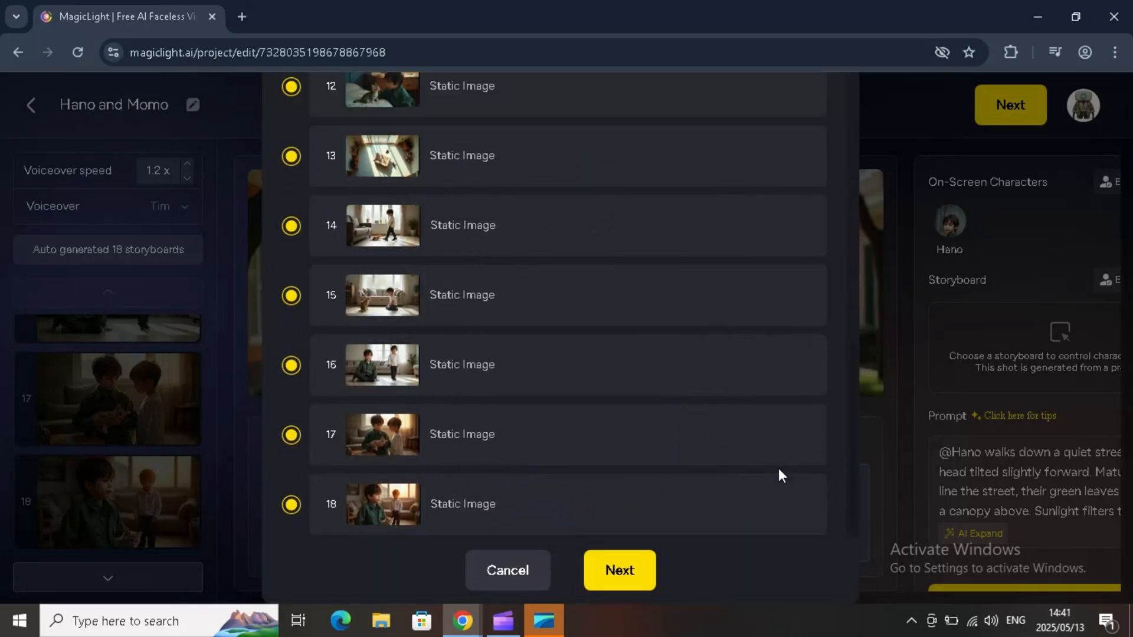
pyautogui.click(617, 570)
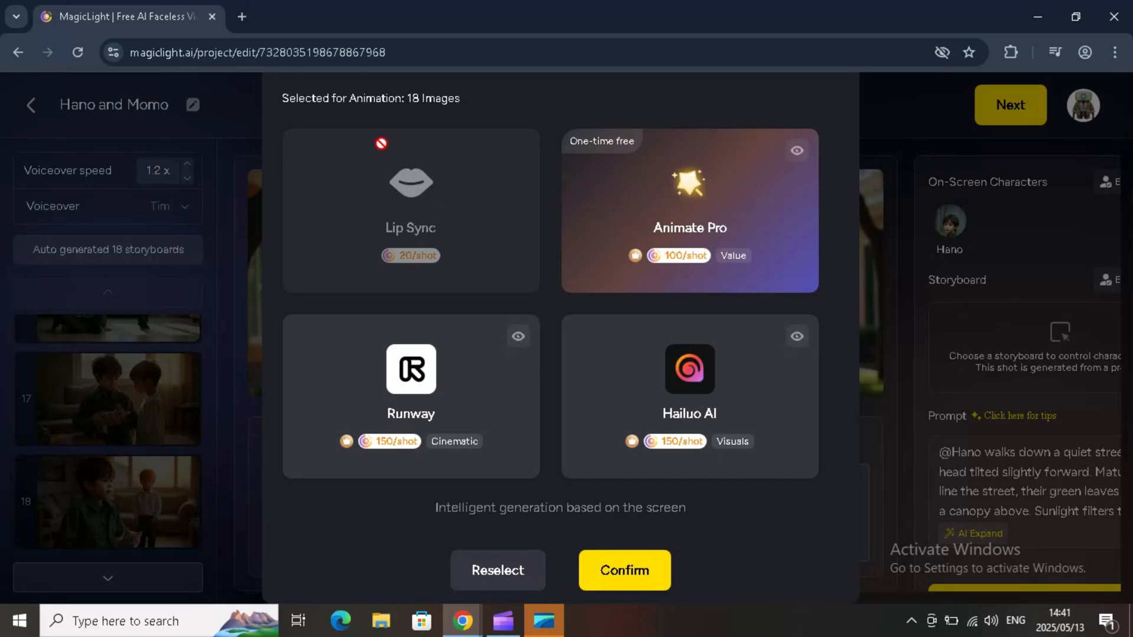
pyautogui.moveTo(714, 413)
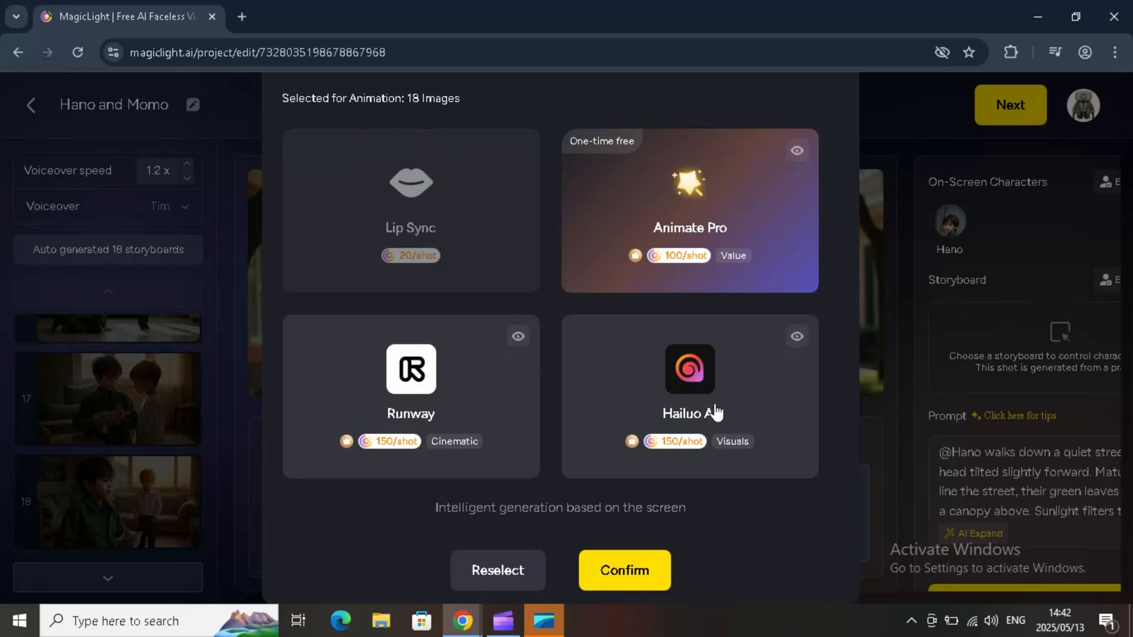
pyautogui.moveTo(711, 245)
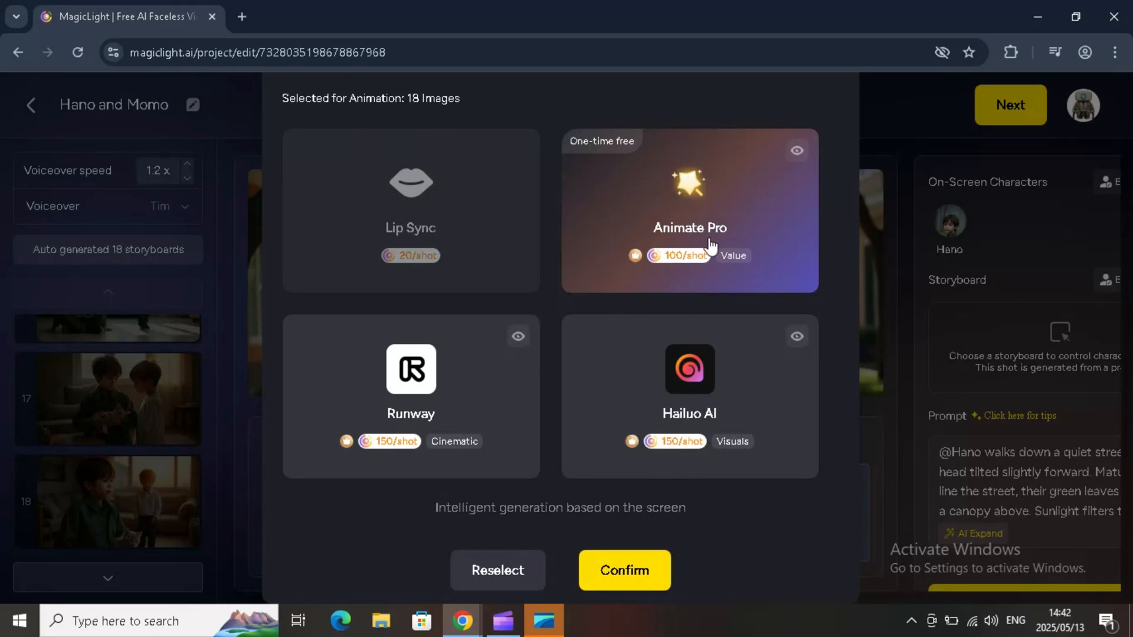
pyautogui.click(623, 570)
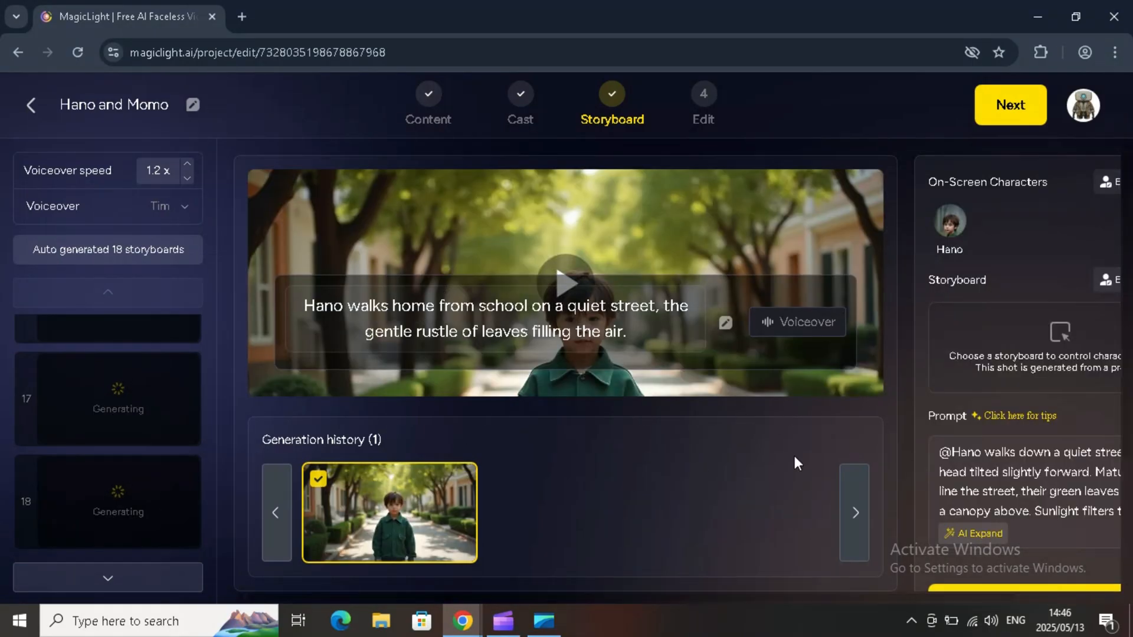
# - Scroll the storyboard panel to check the shots while they finish animating
pyautogui.scroll(-3)
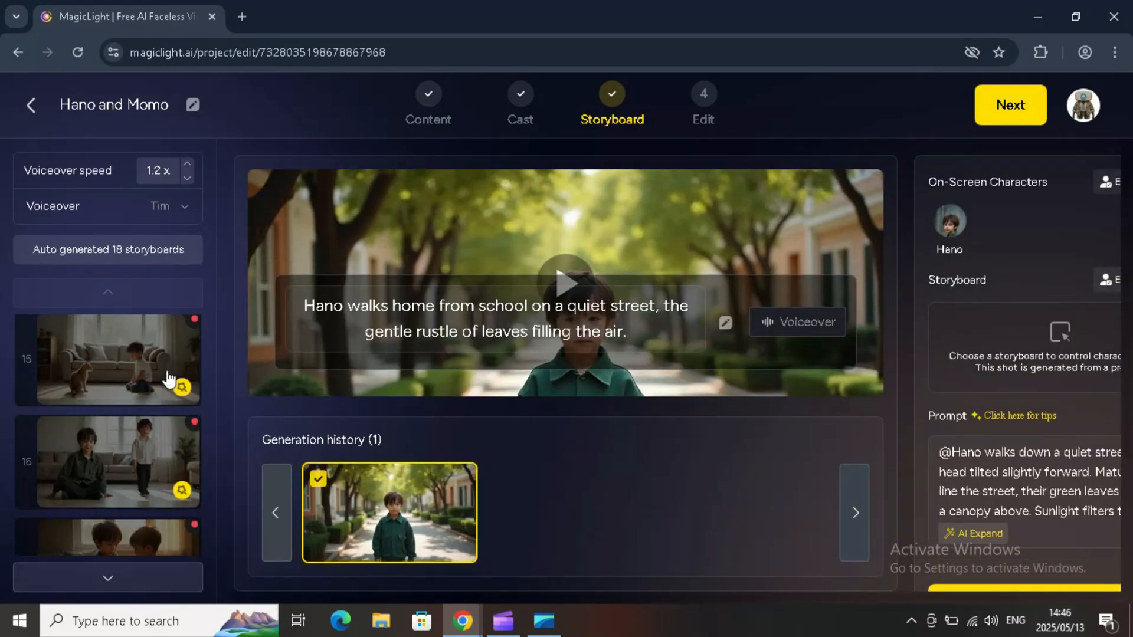
pyautogui.scroll(3)
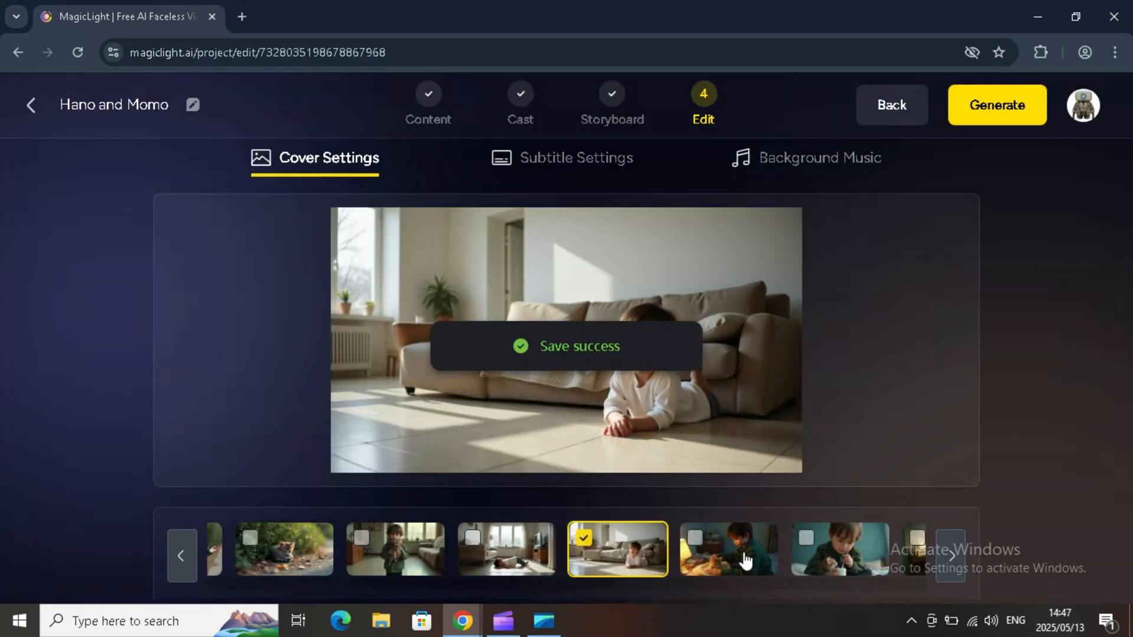
# - Pick a subtitle style and generate the video at a 16:9 ratio
pyautogui.click(575, 157)
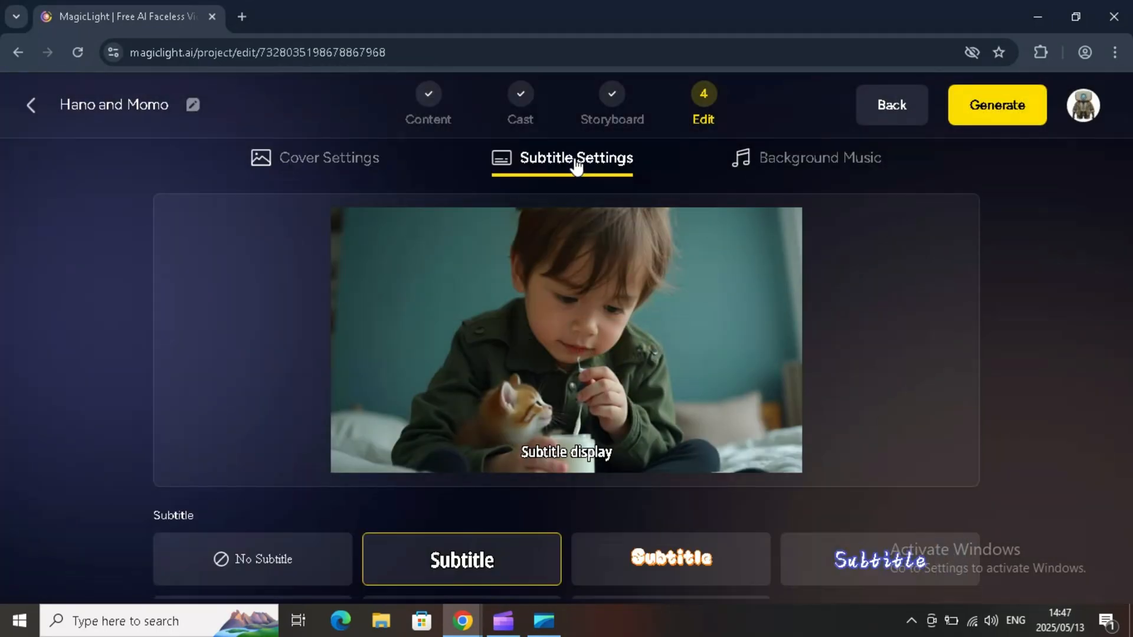
pyautogui.click(805, 157)
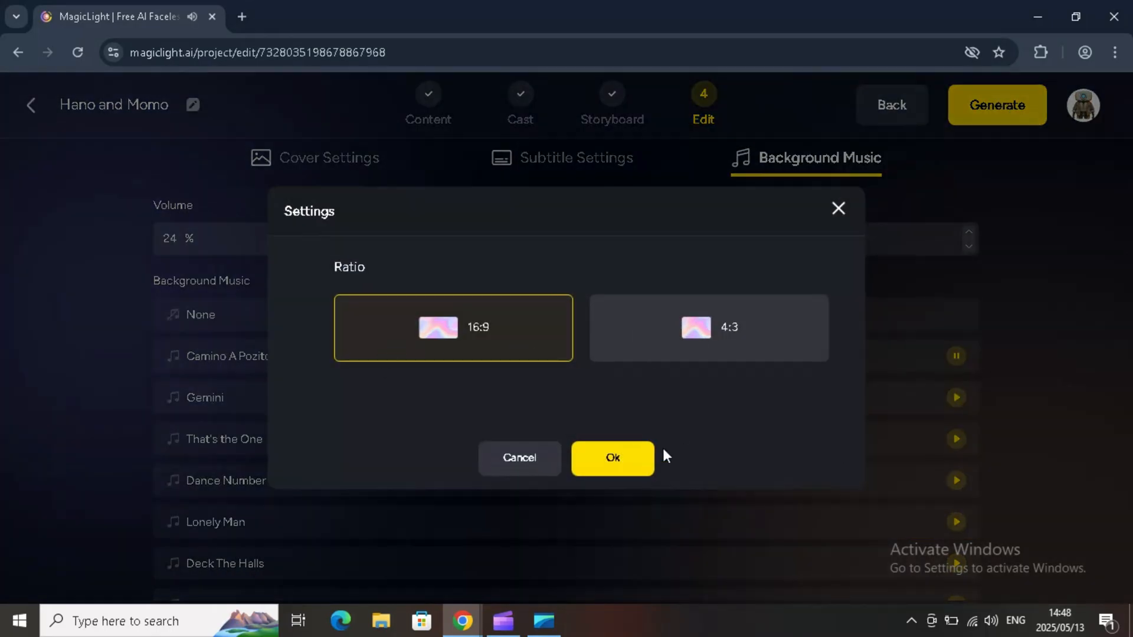
pyautogui.click(613, 457)
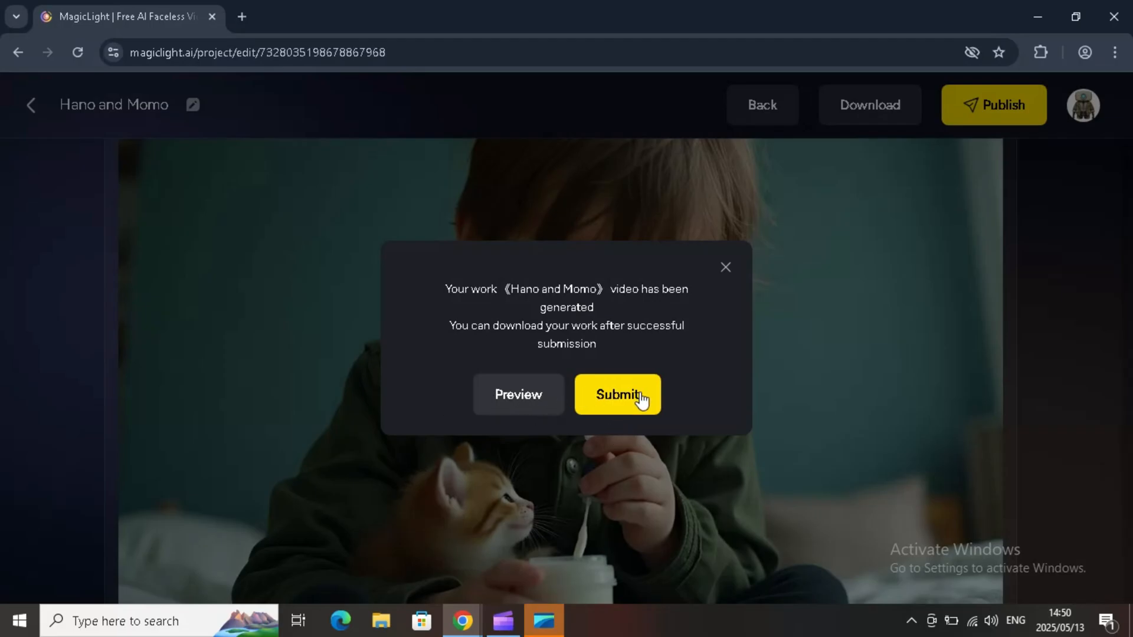
# - Submit the generated Hano and Momo video and play it on its project page
pyautogui.click(617, 394)
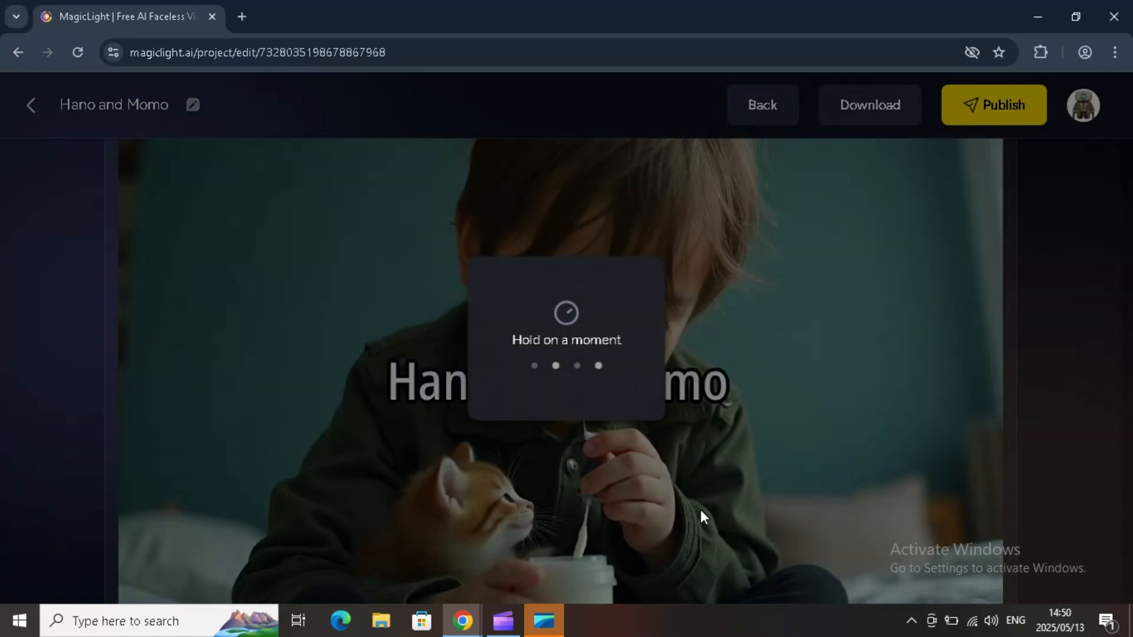
pyautogui.click(992, 105)
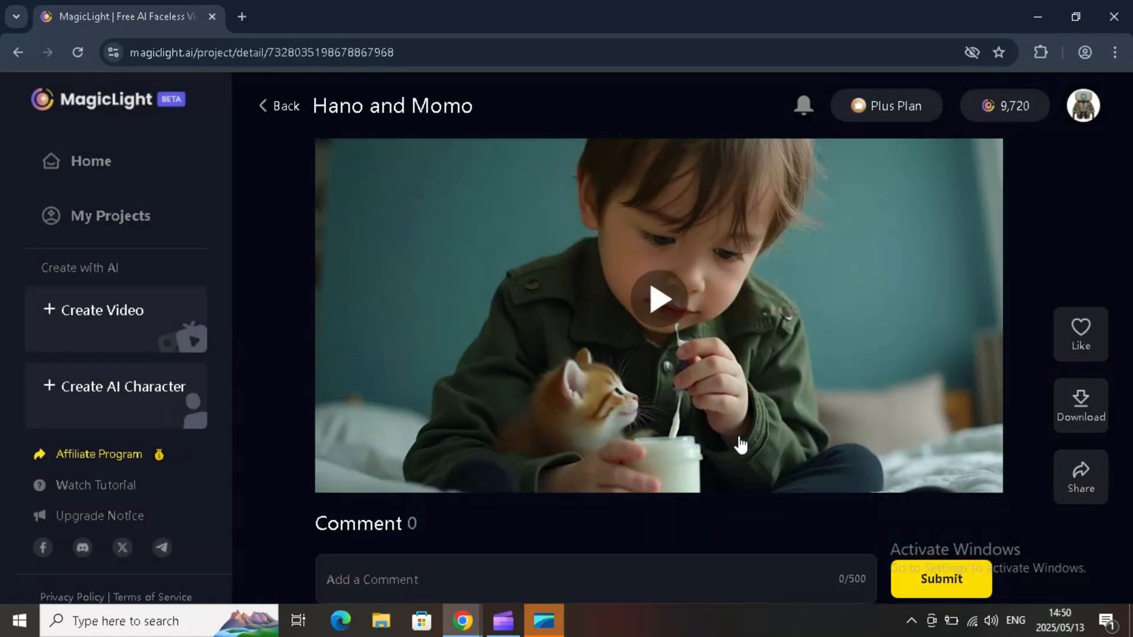
pyautogui.click(656, 299)
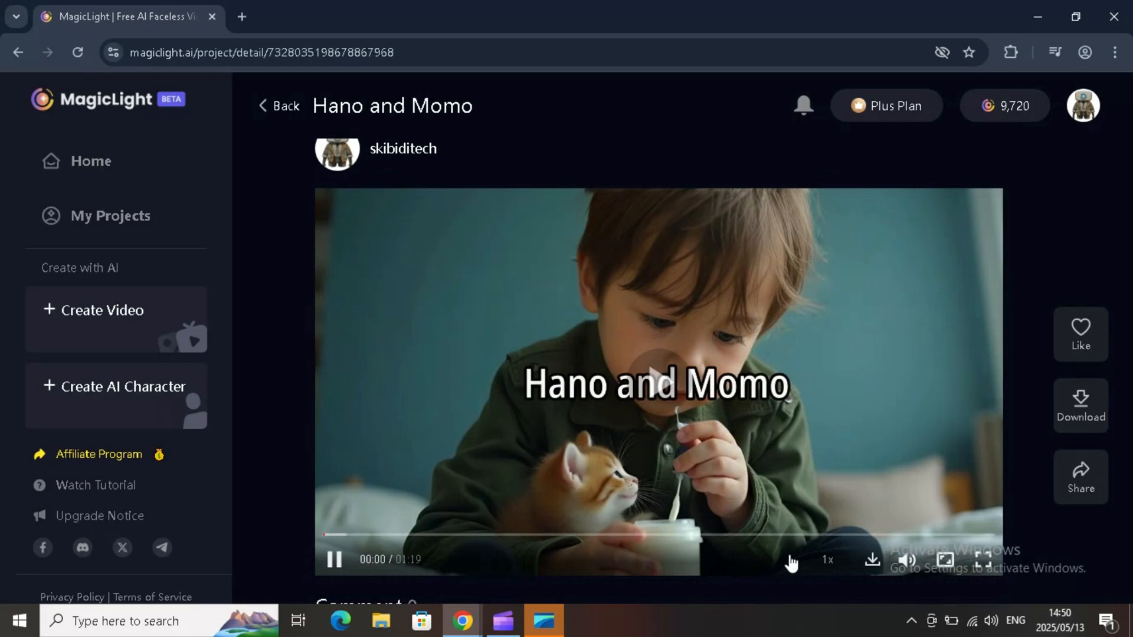
pyautogui.moveTo(944, 559)
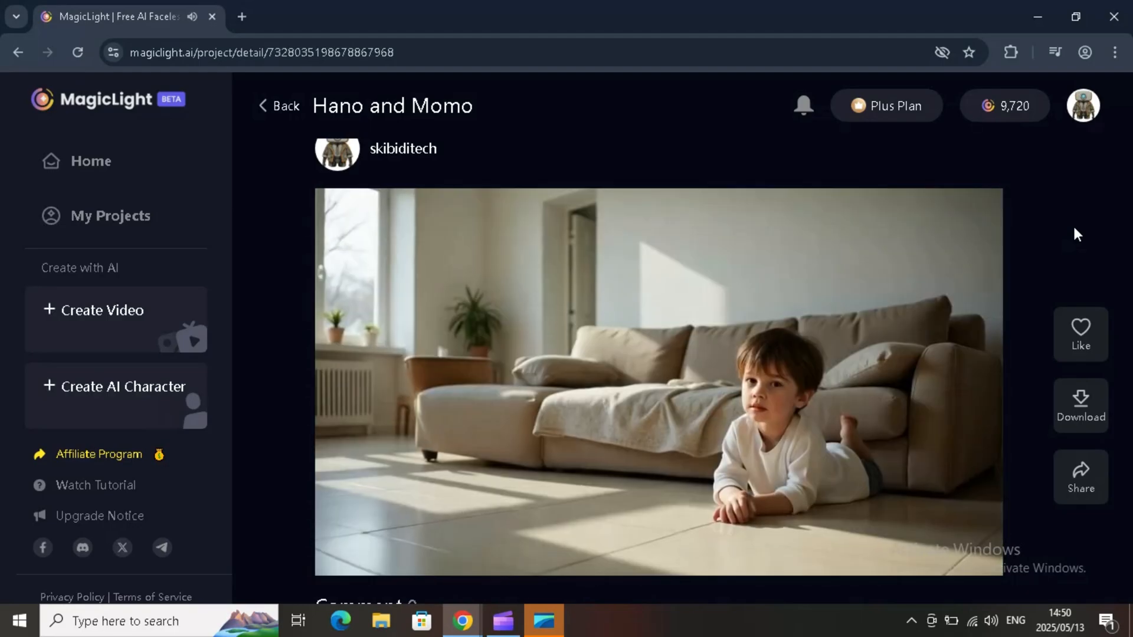
# - Show the subscription plans with Yearly Billing prices
pyautogui.click(885, 105)
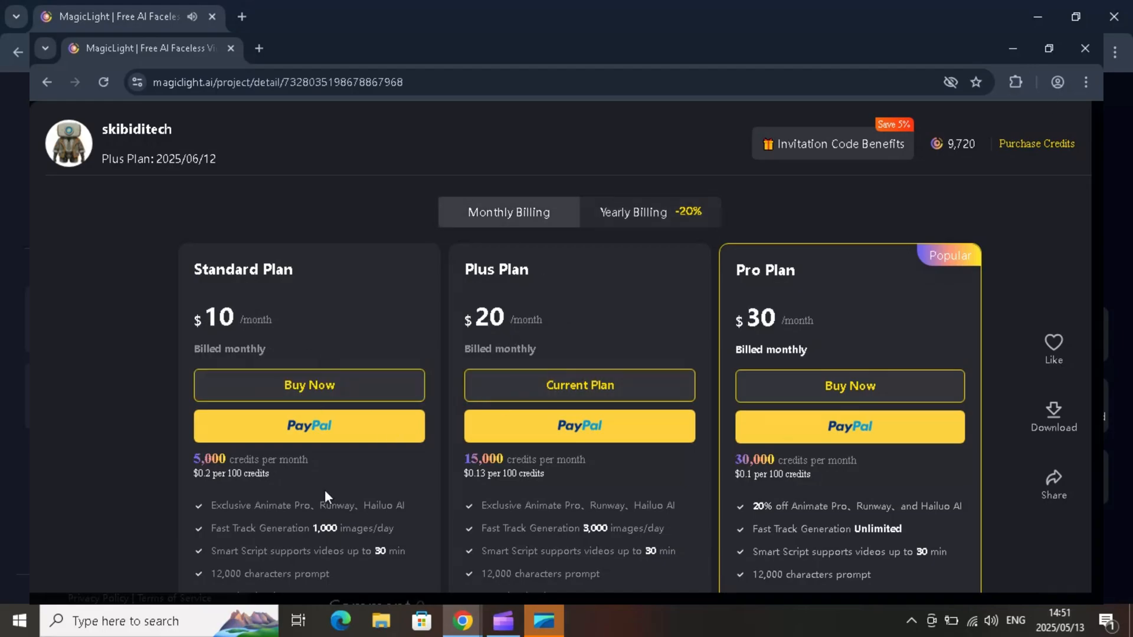
pyautogui.click(631, 211)
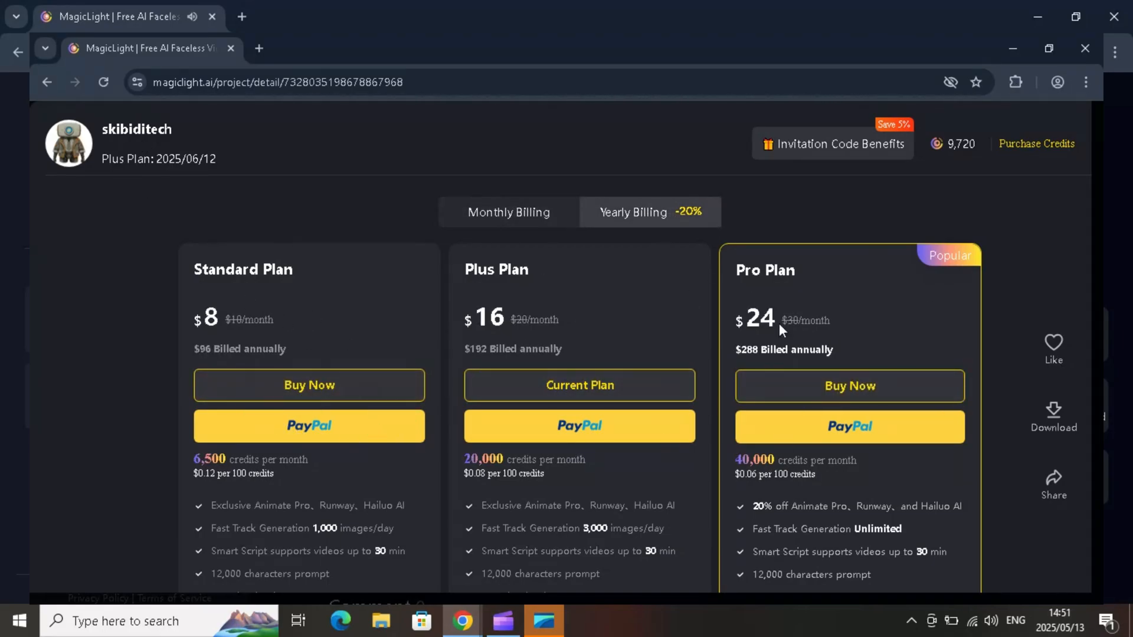